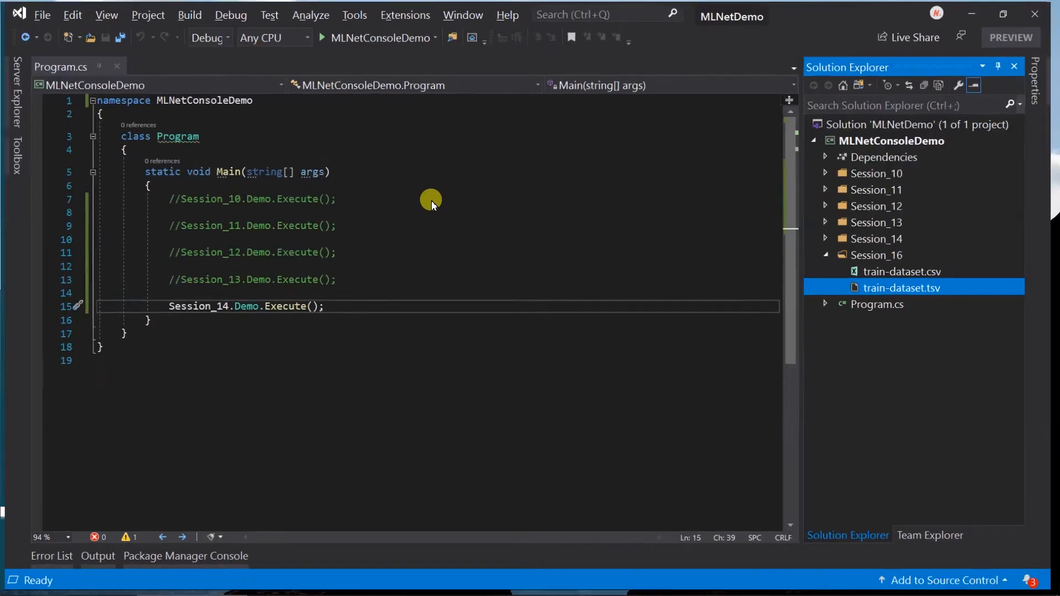
- Open train-dataset.csv and train-dataset.tsv from the Session_16 folder side by side
left_click(883, 256)
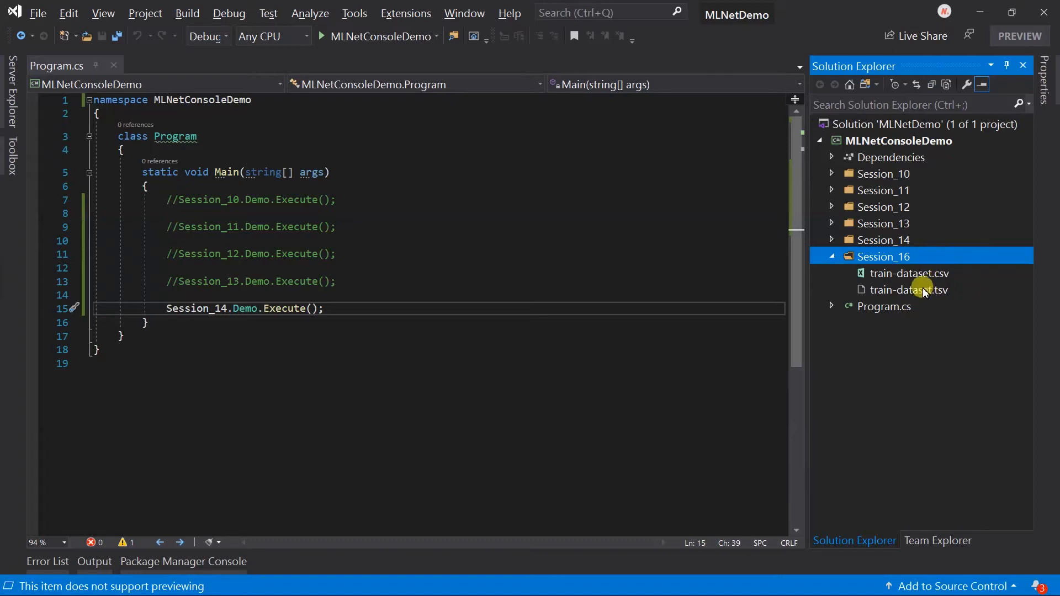
left_click(910, 274)
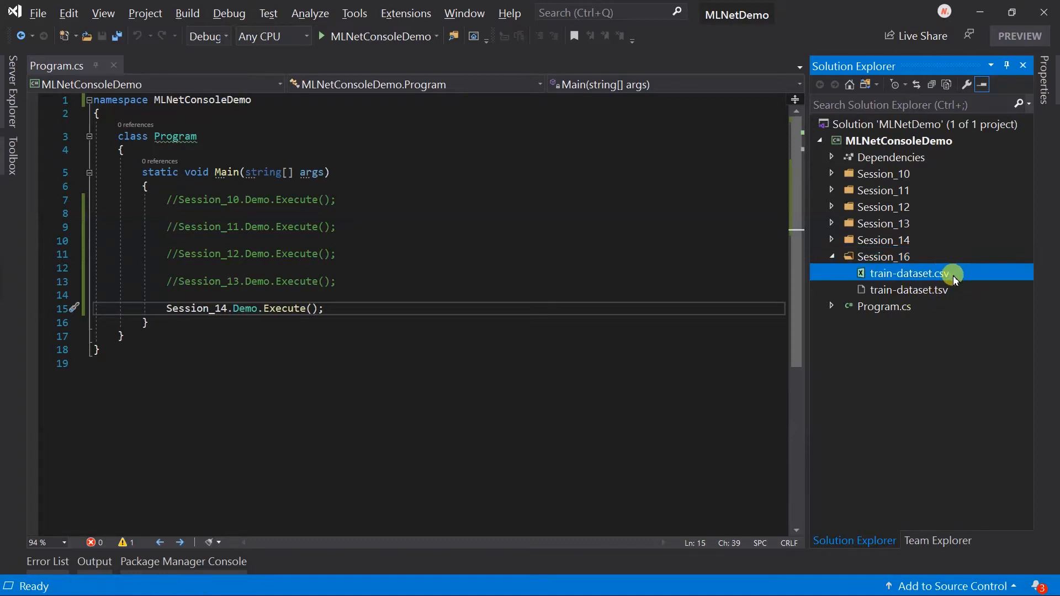
double_click(910, 273)
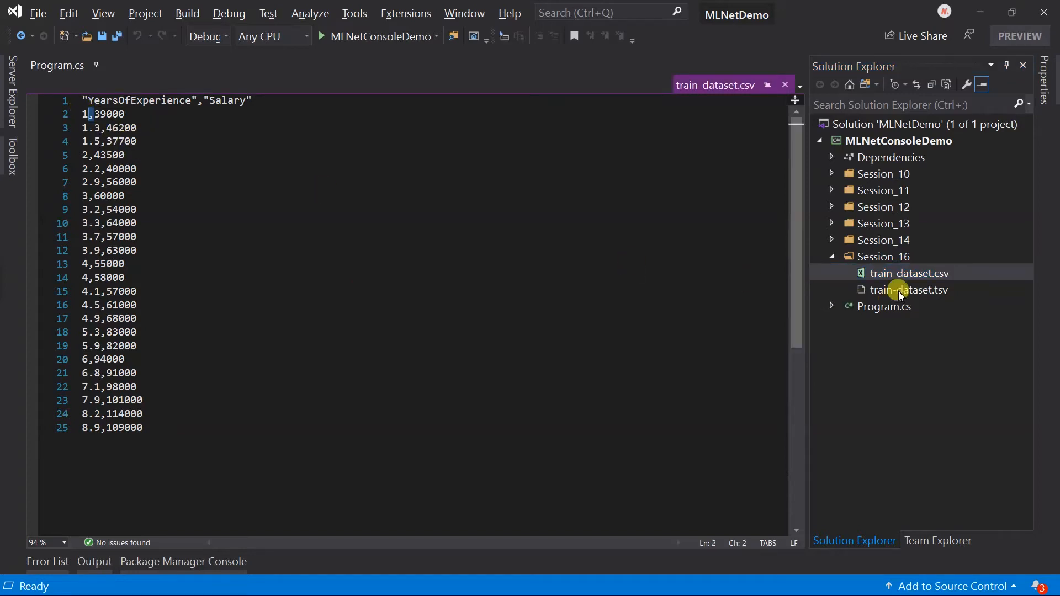
double_click(909, 289)
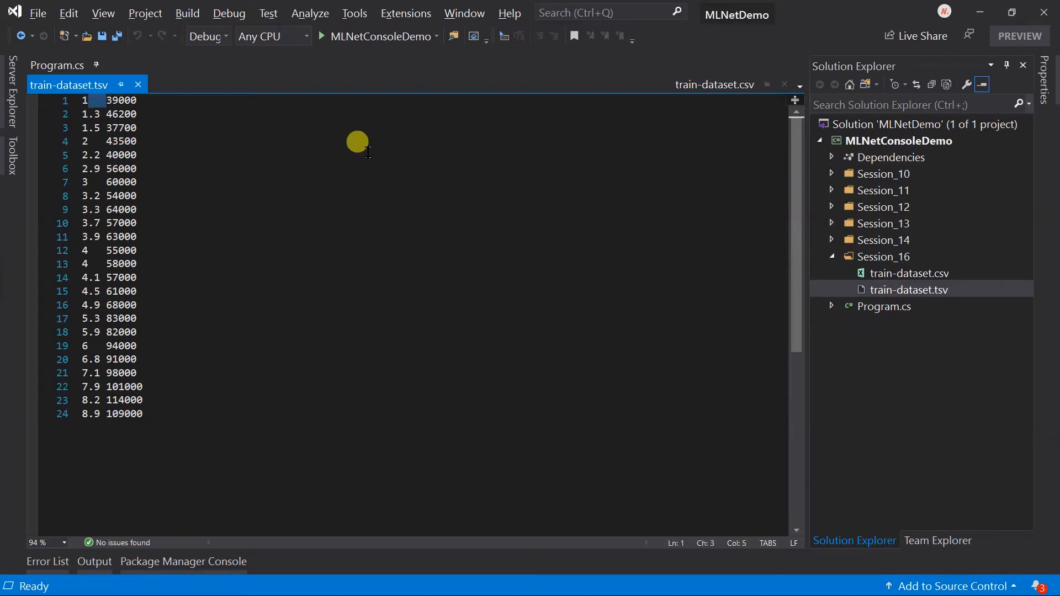
mouse_move(389, 153)
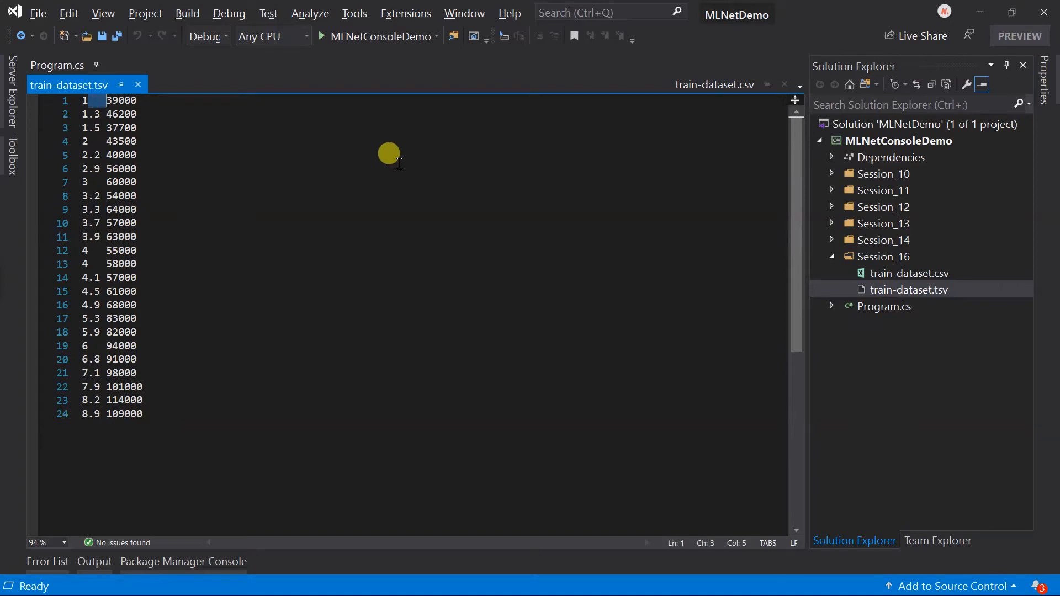
- Add an empty class file named Demo.cs to the Session_16 folder
right_click(909, 274)
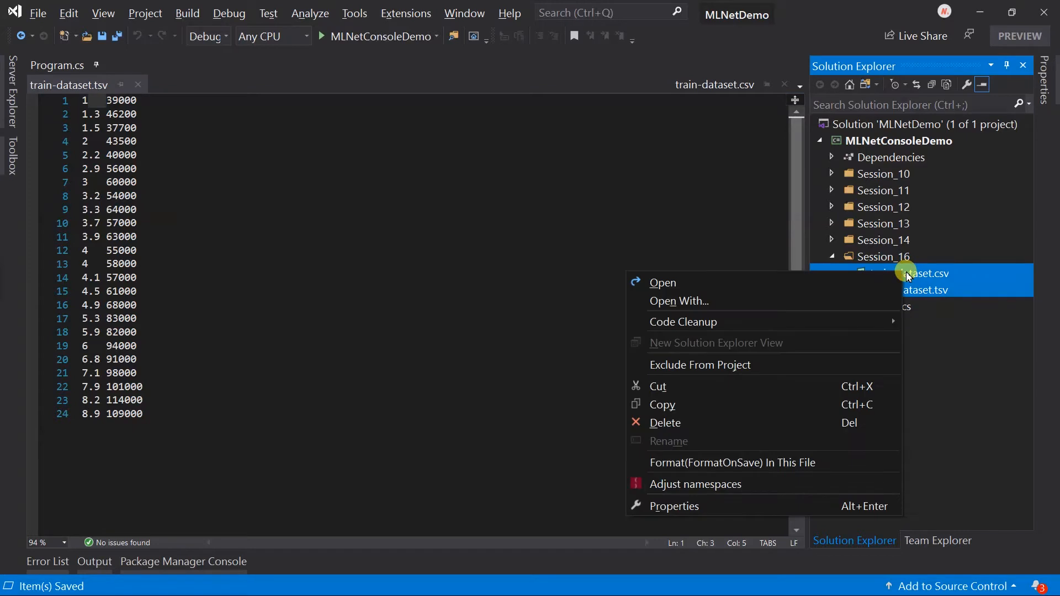
left_click(674, 506)
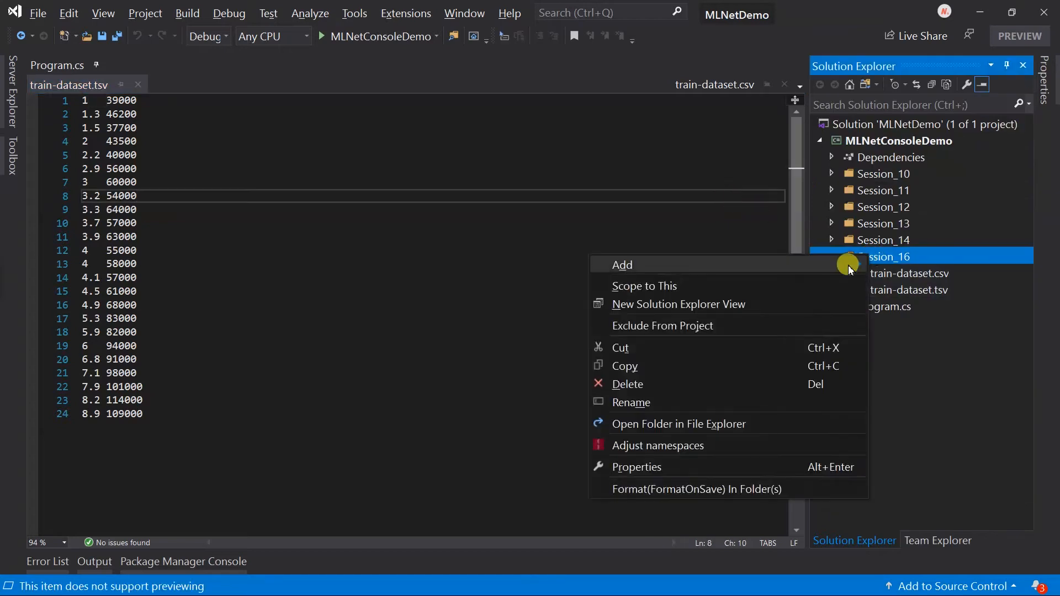
left_click(621, 264)
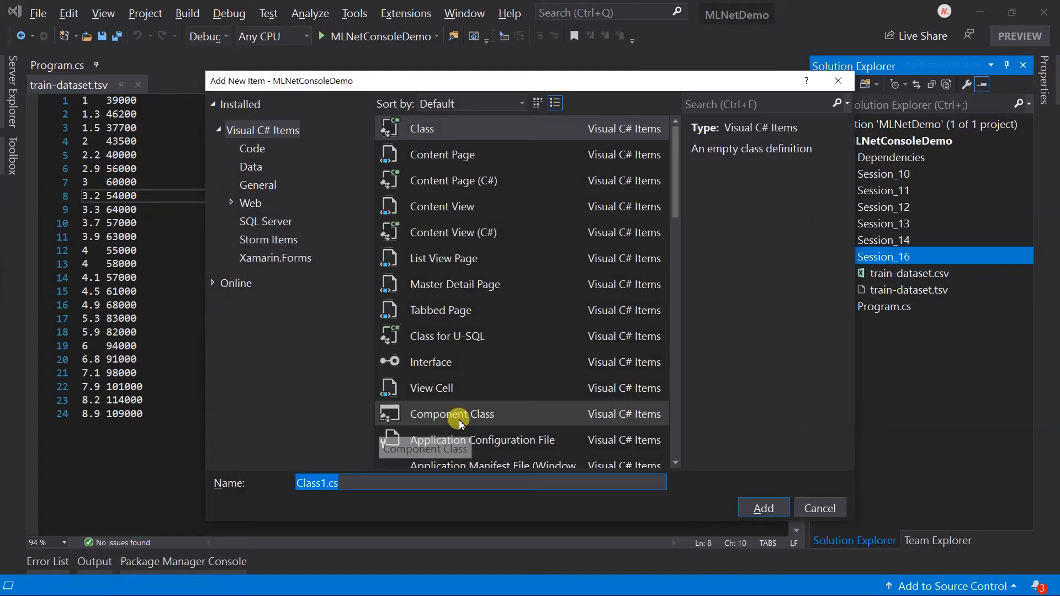
left_click(763, 508)
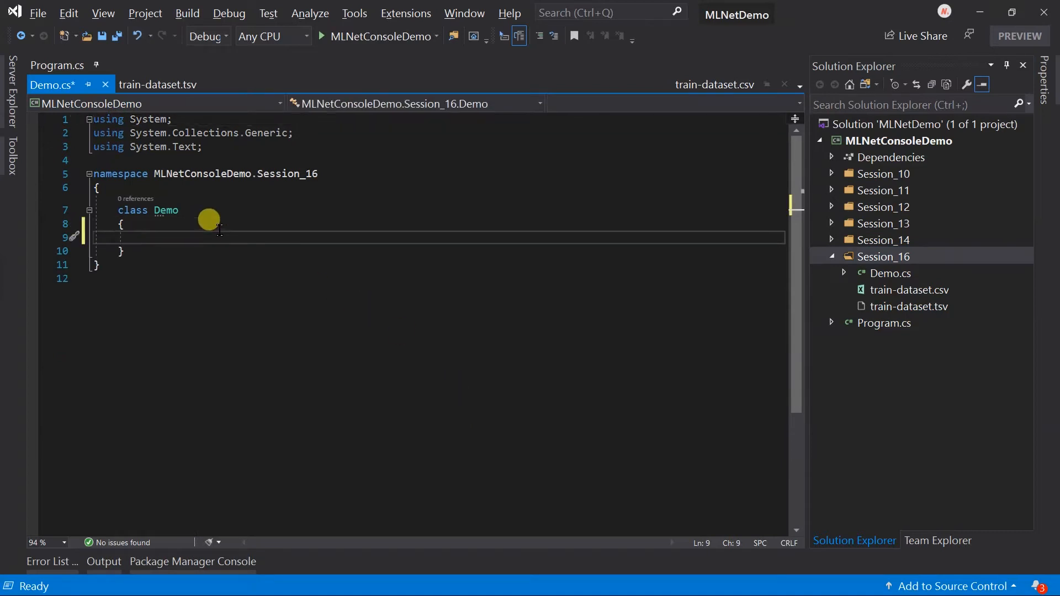
- Write a public static Execute() creating an MLContext and starting context.Data.LoadFromTextFile
type("public static")
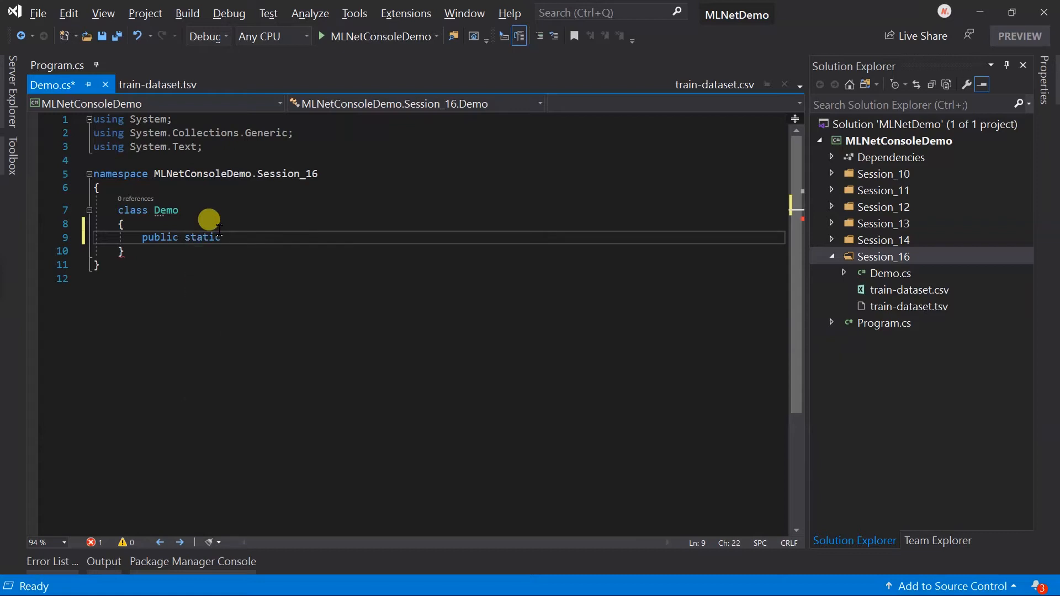
type("void Execute()")
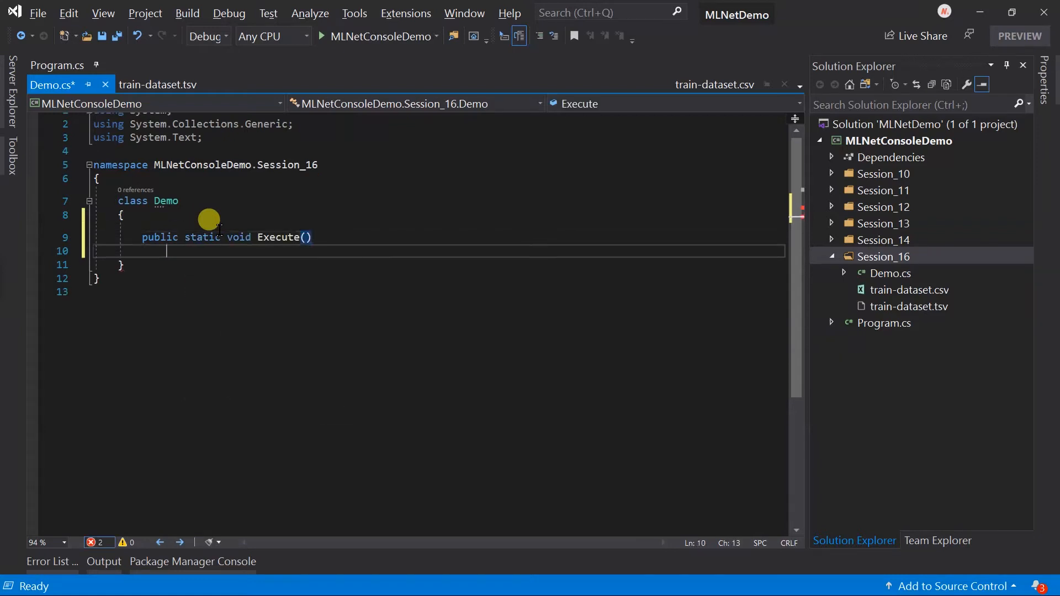
type("MLCont")
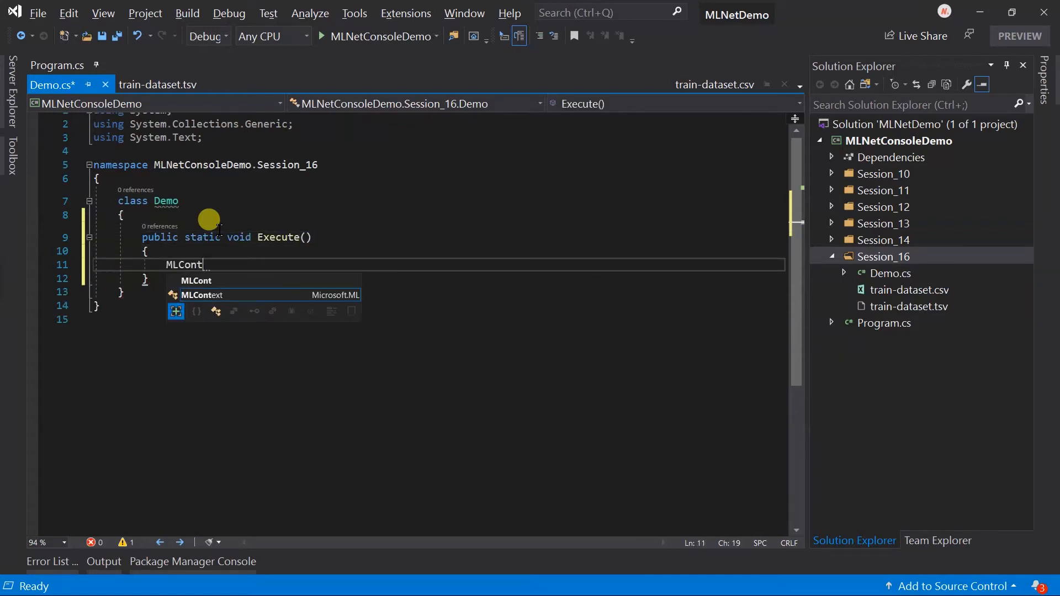
type("ext context =")
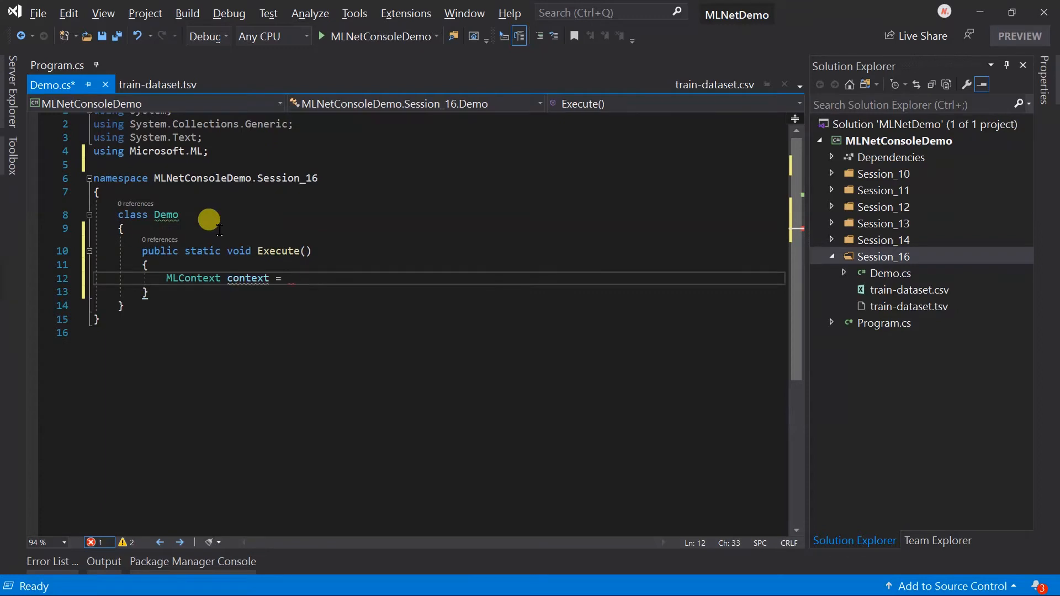
type("new MLContext();")
type("IDataView dataView = co")
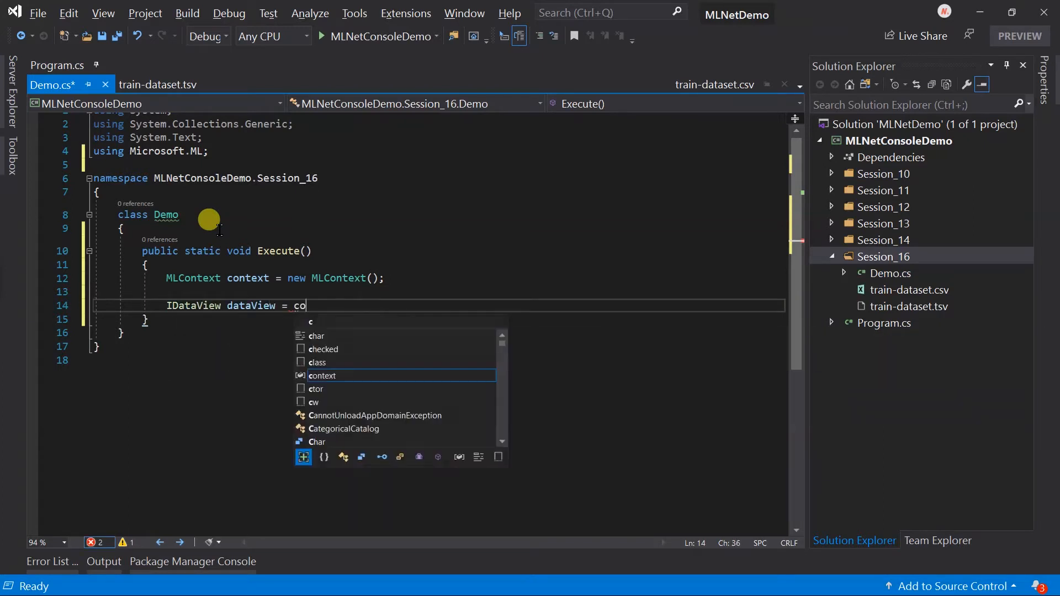
type("ntext.Data.lo")
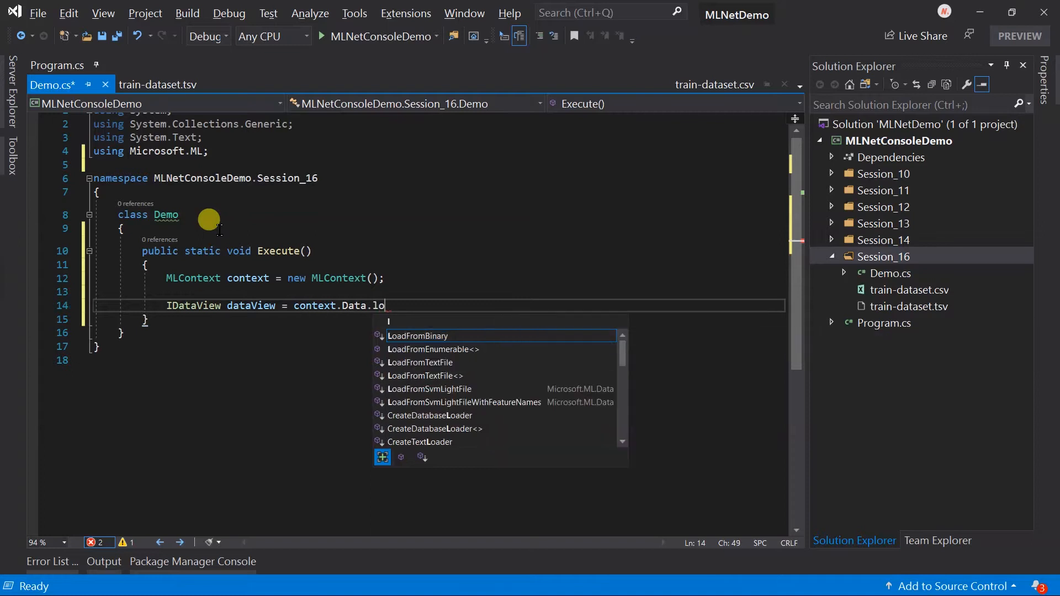
type("fromt")
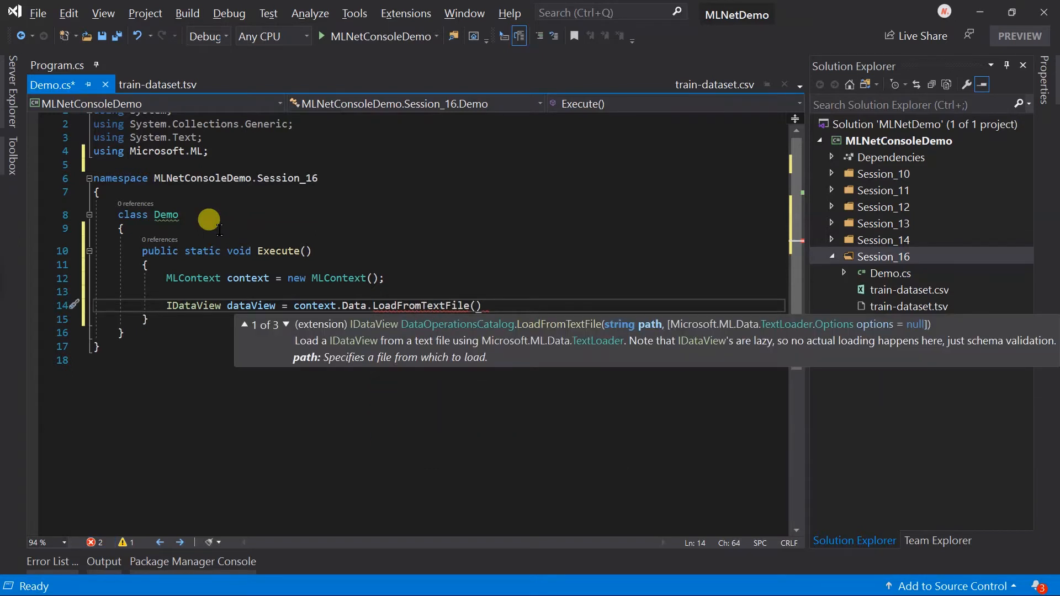
- Pass path Session_16/train-dataset.csv, hasHeader true, separatorChar ',' and begin the columns argument
type("path: \"\")")
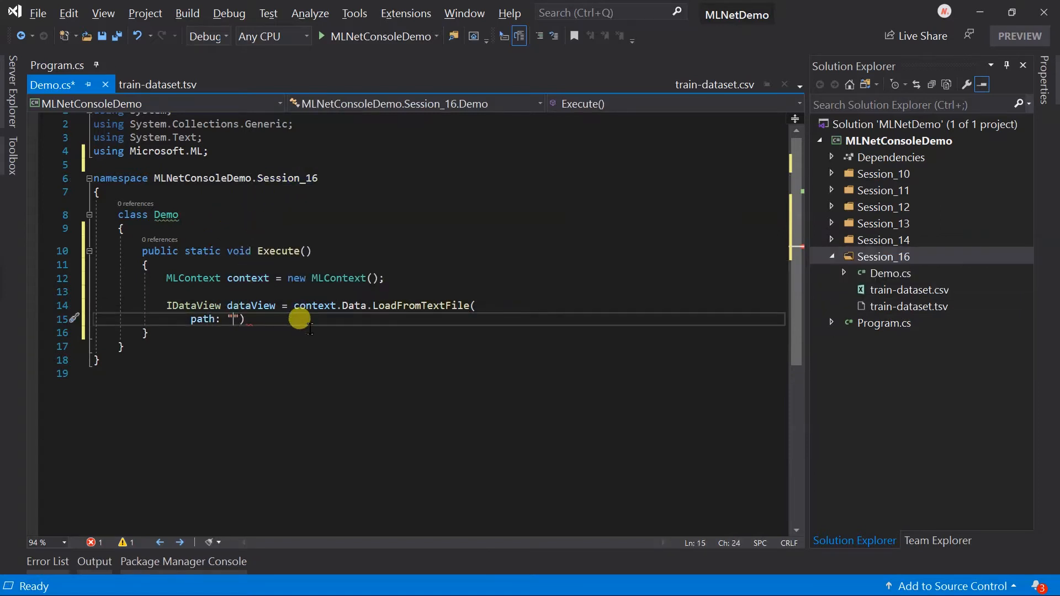
type("Session_16/")
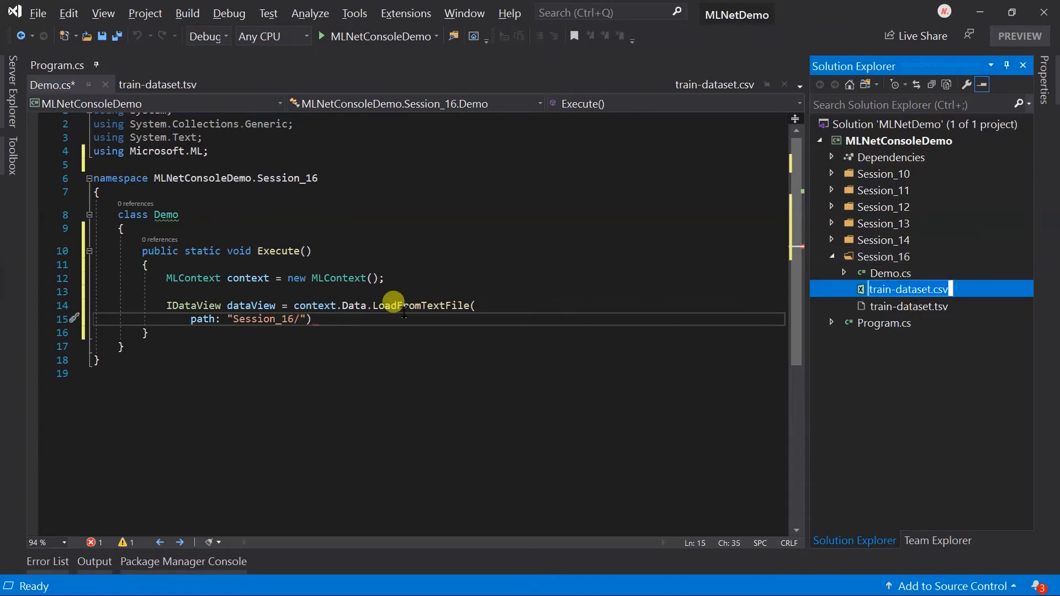
type("train-dataset.csv")
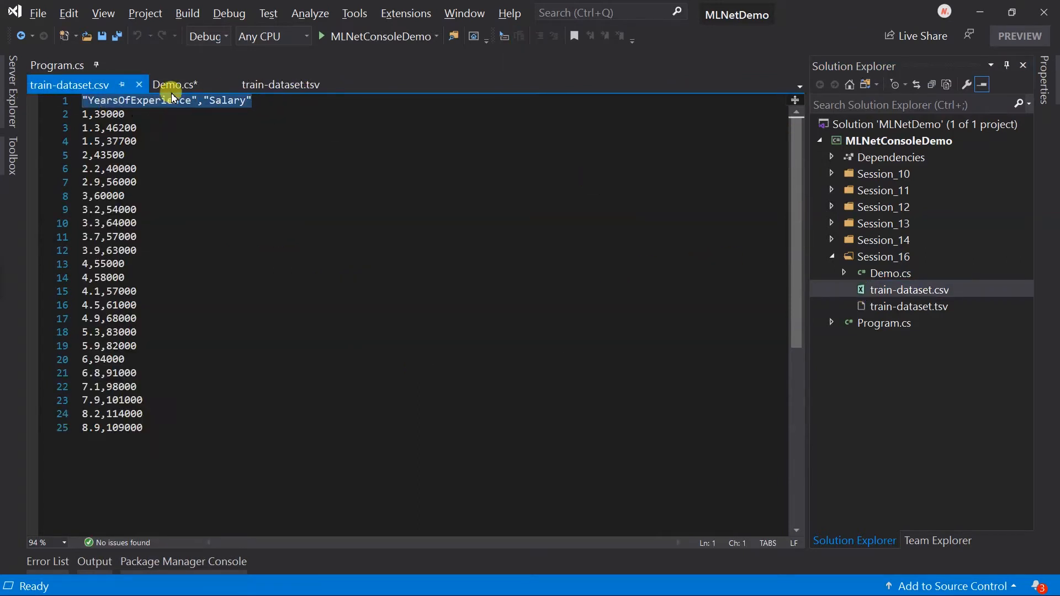
left_click(175, 84)
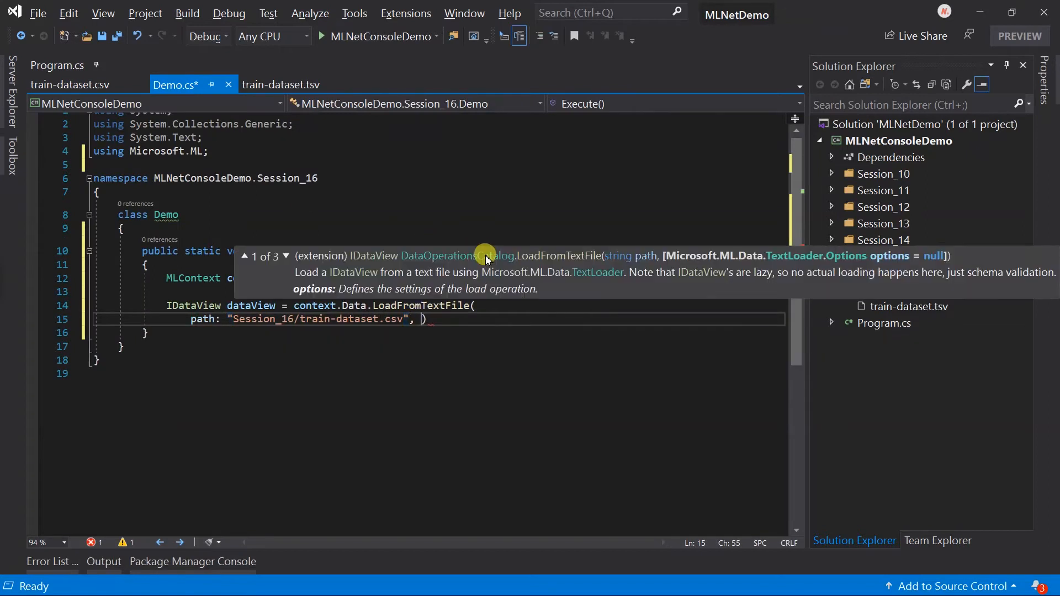
type("hasHeader:")
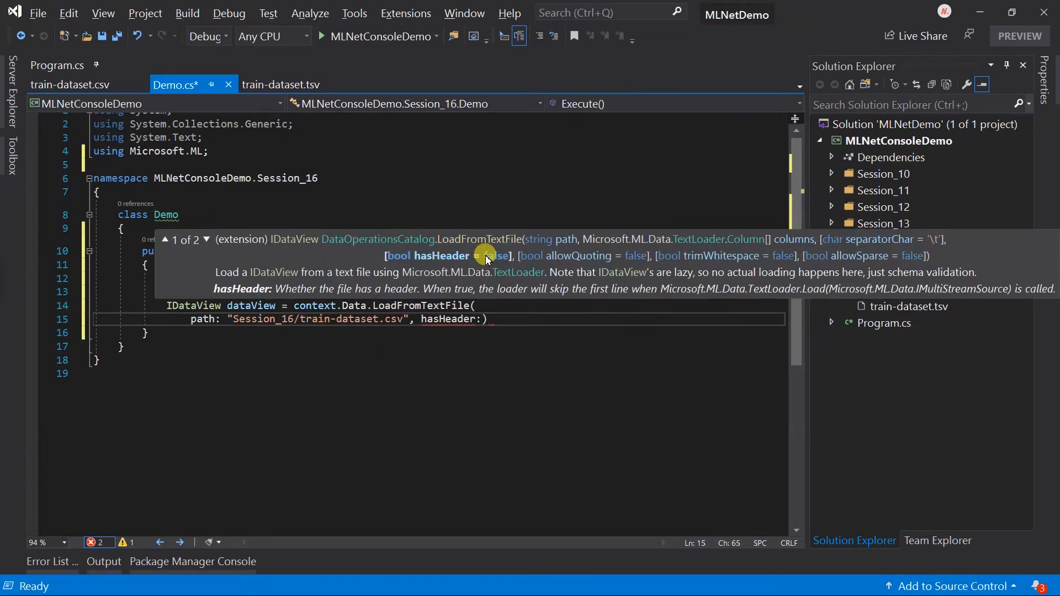
type("true")
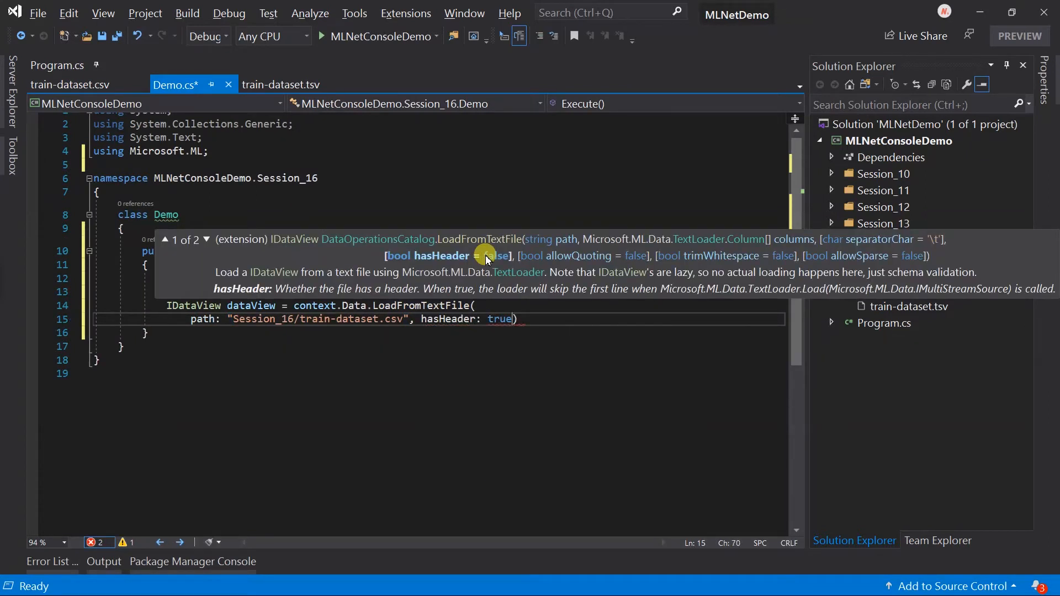
type(", separatorChar:")
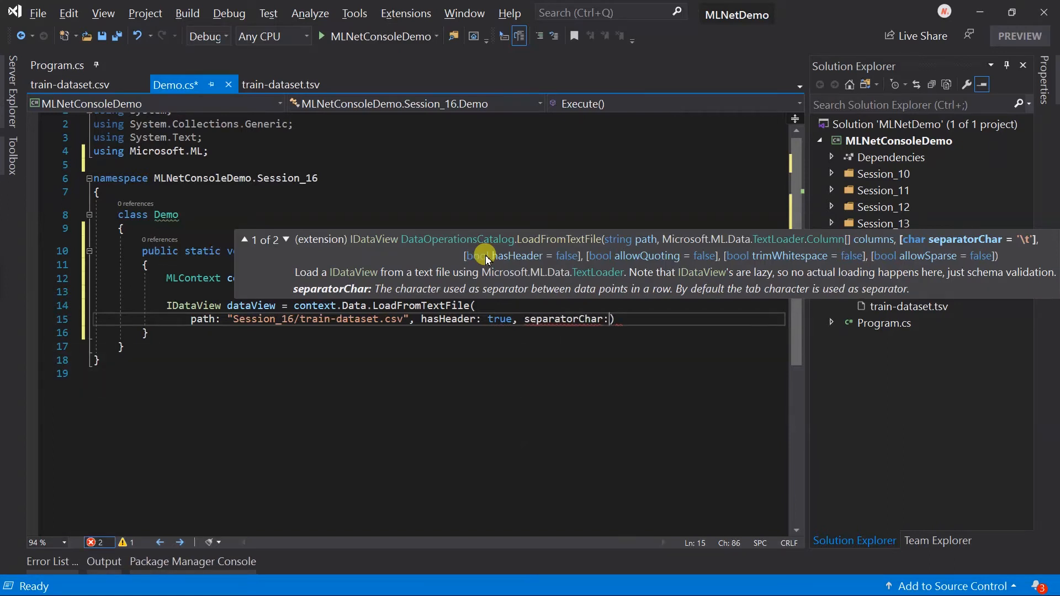
type("',',")
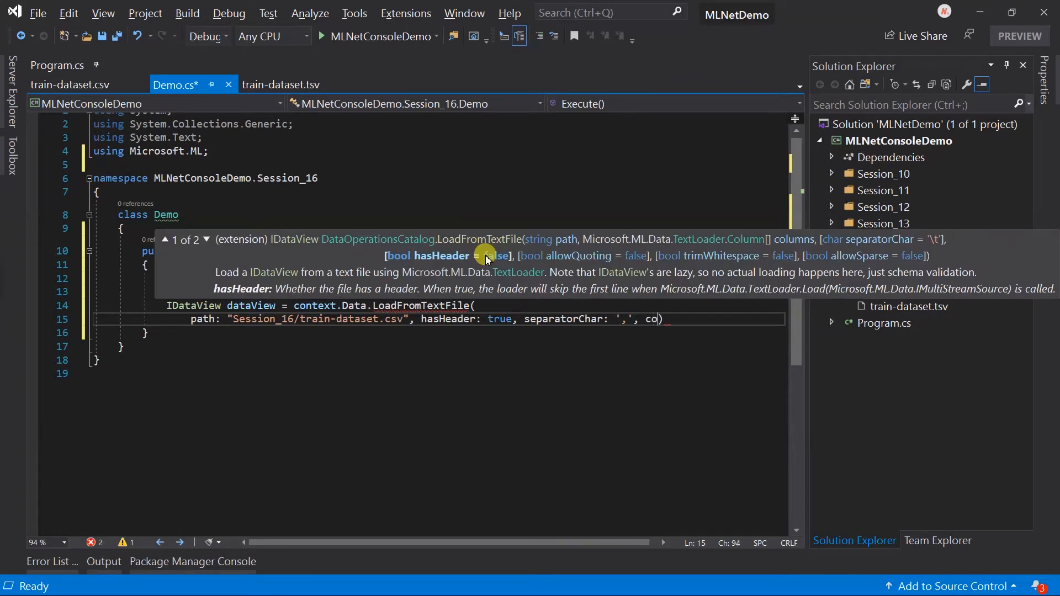
type("columns:")
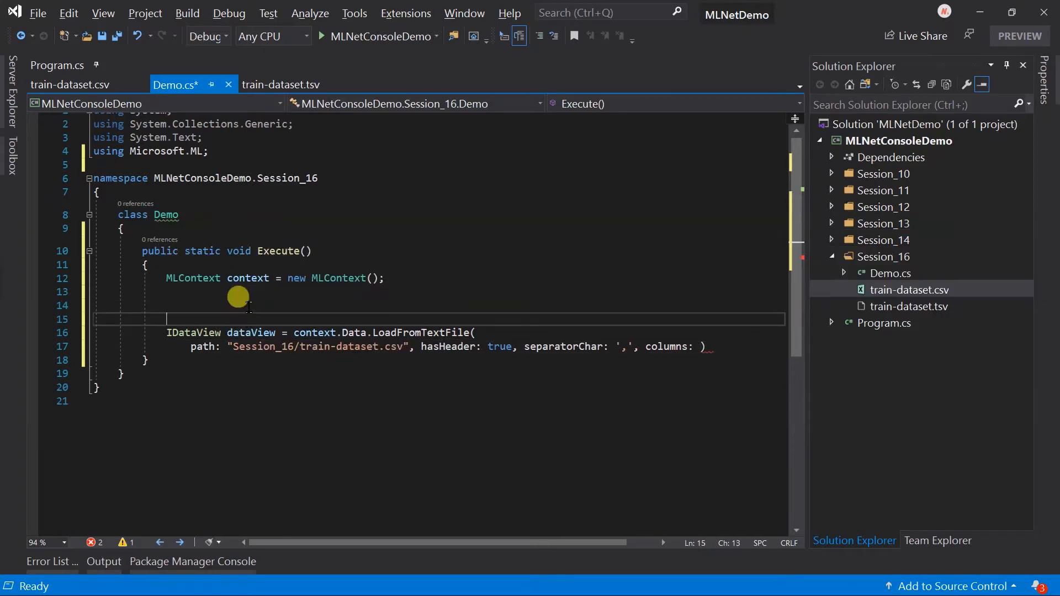
- Declare a columnsToLoad array of new TextLoader.Column entries
type("var columnsR")
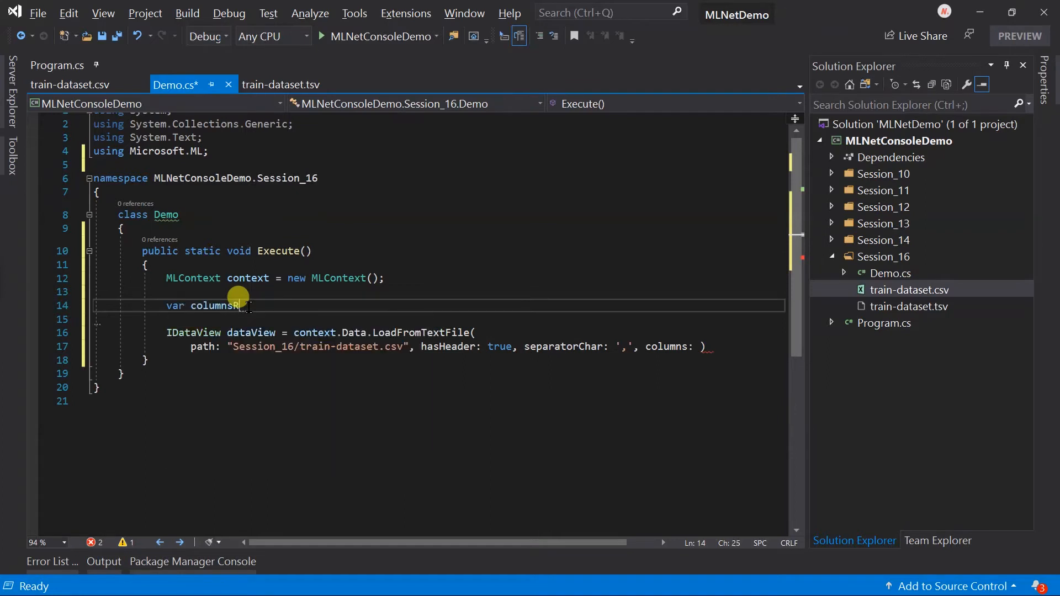
type("ToLoad = n")
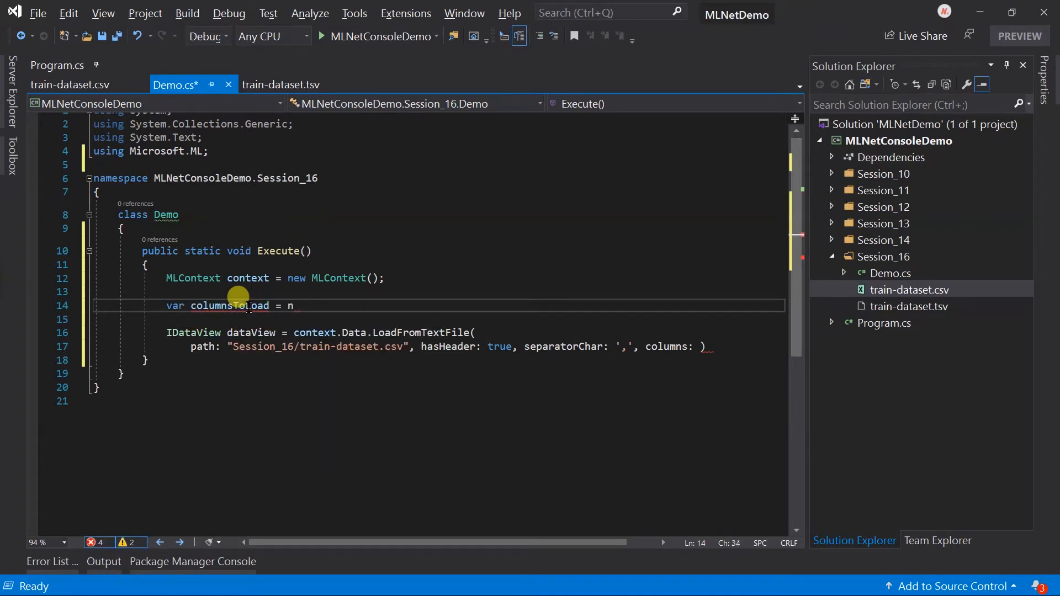
type("ew TextL")
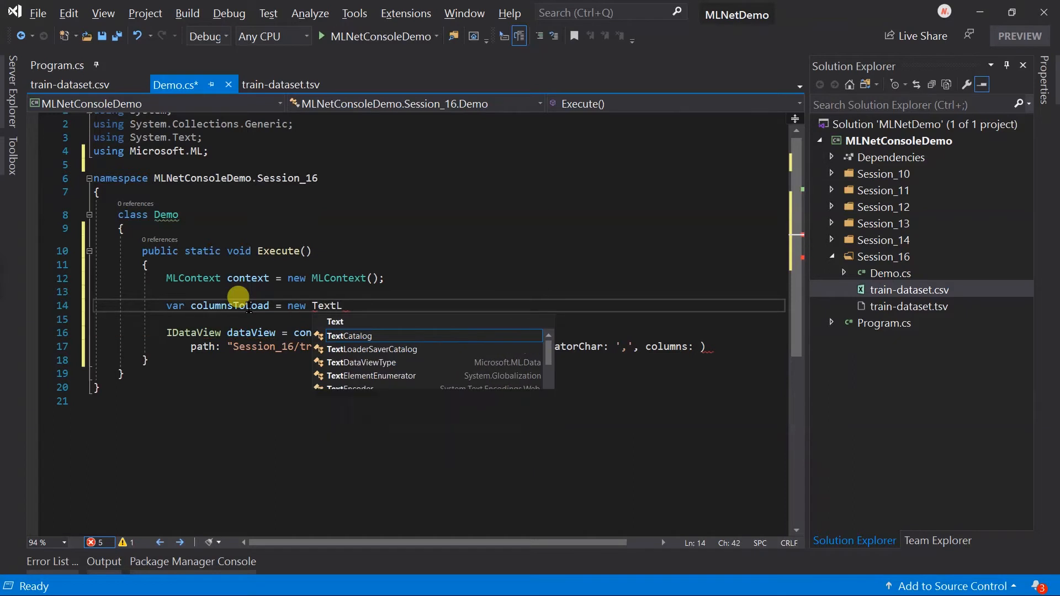
type("oader.Column[")
type("{")
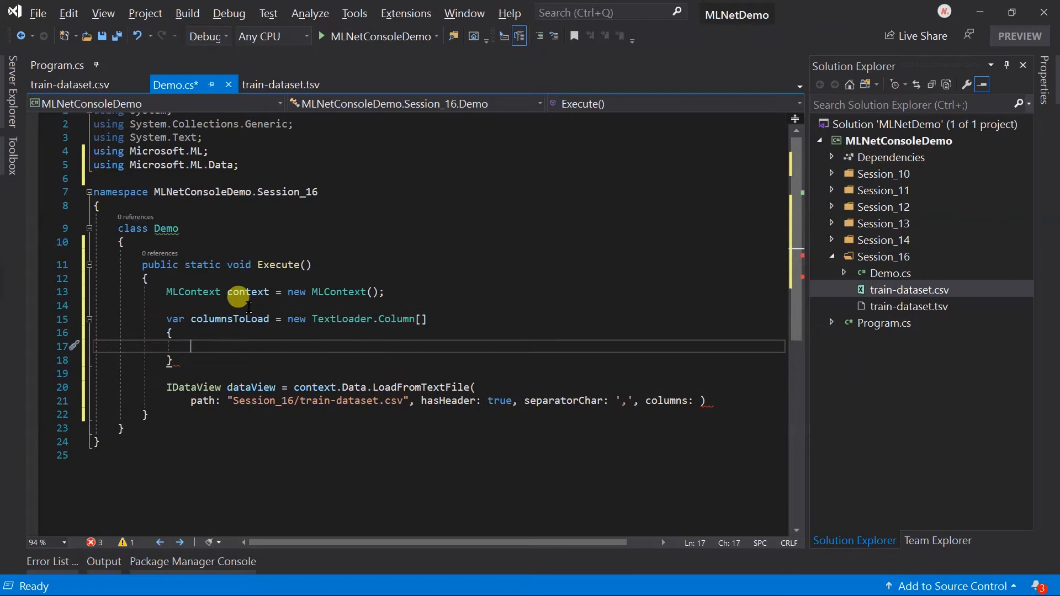
- Define YearsOfExperience (DataKind.Single, index 0) and Salary (DataKind.Single, index 1) columns
type("new TextLoader.Column")
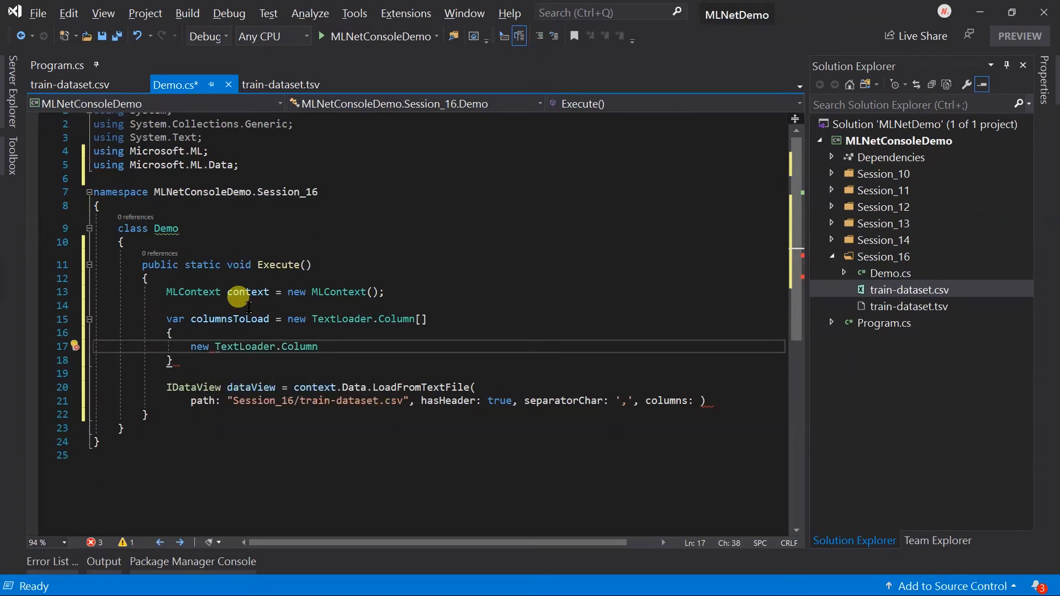
type("(\"Y\"")
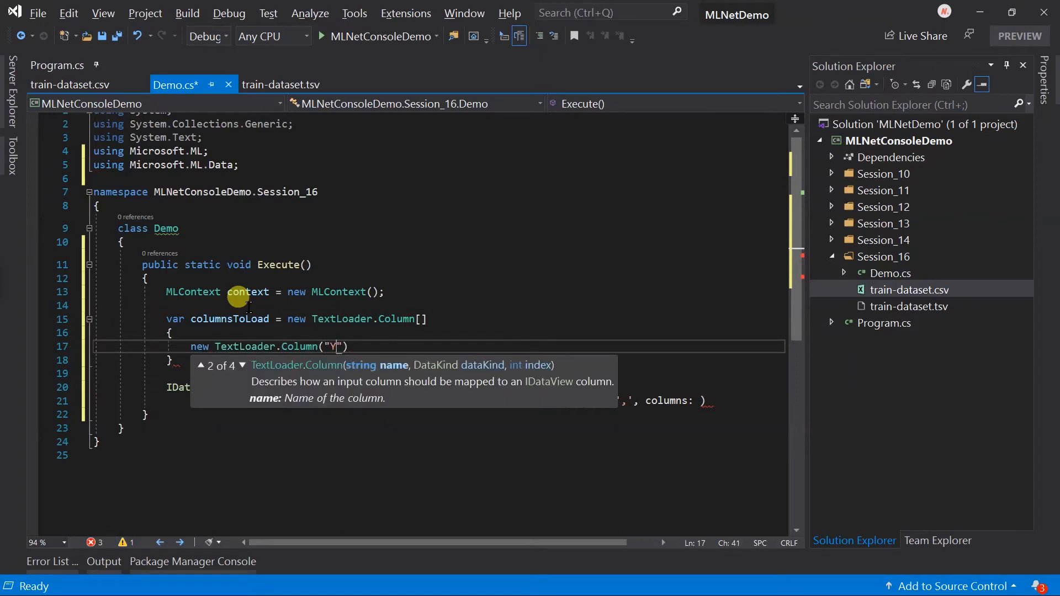
type("earsOfE")
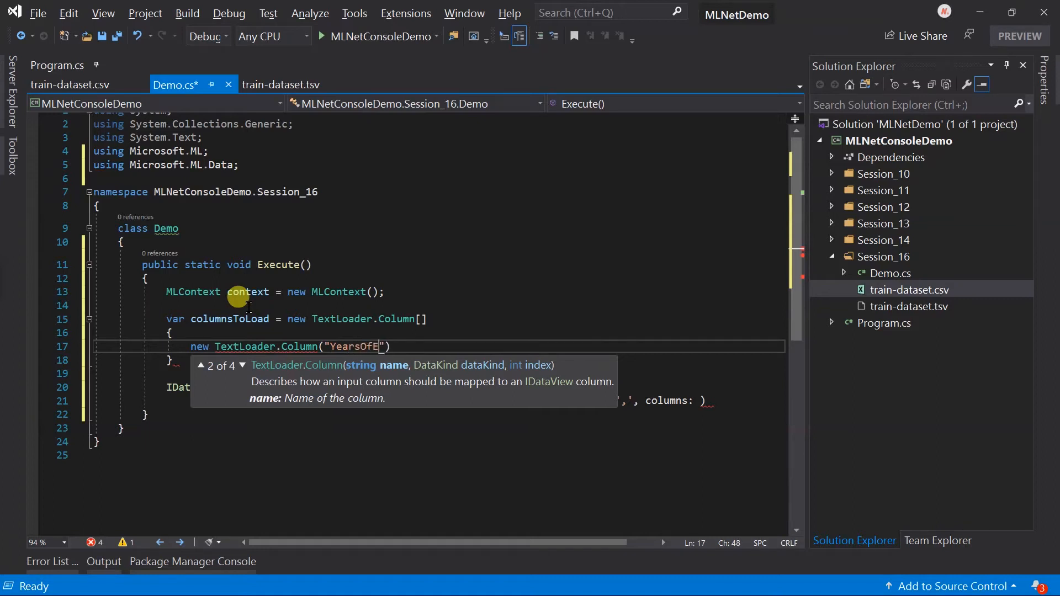
type("xperience")
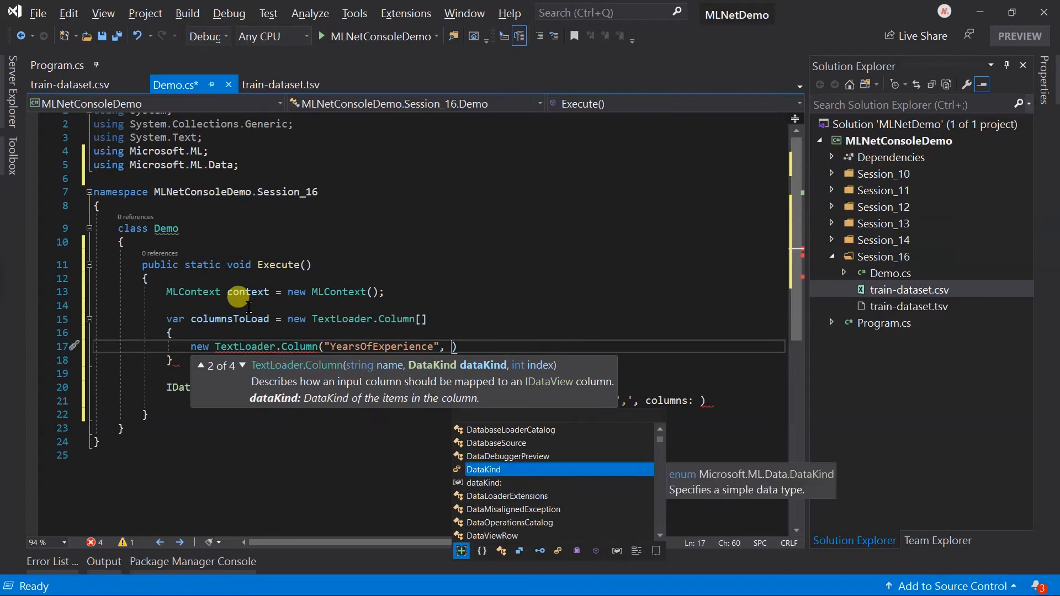
type("DataKind.")
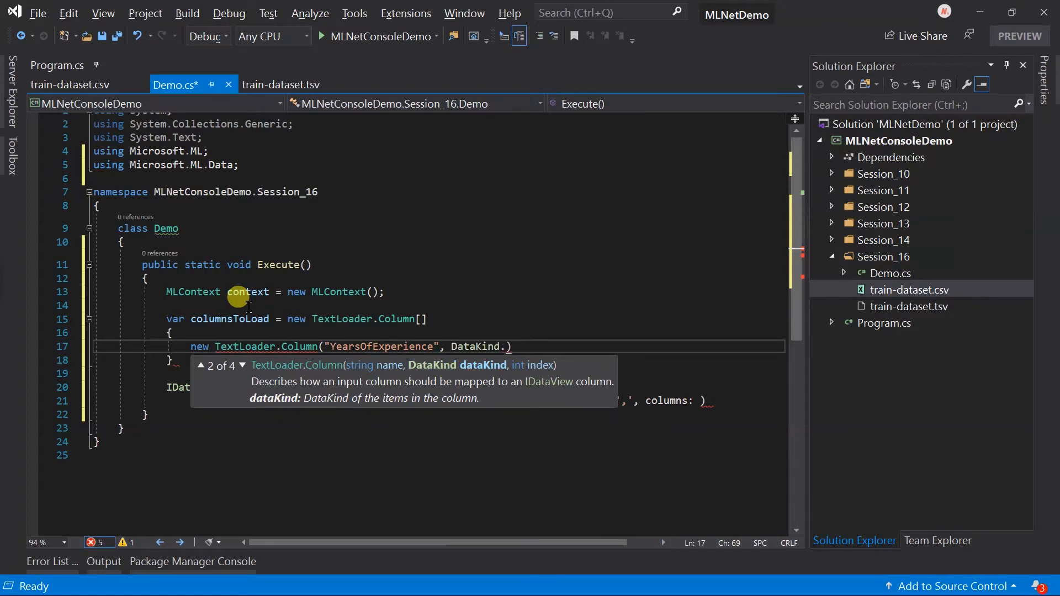
type("Single,")
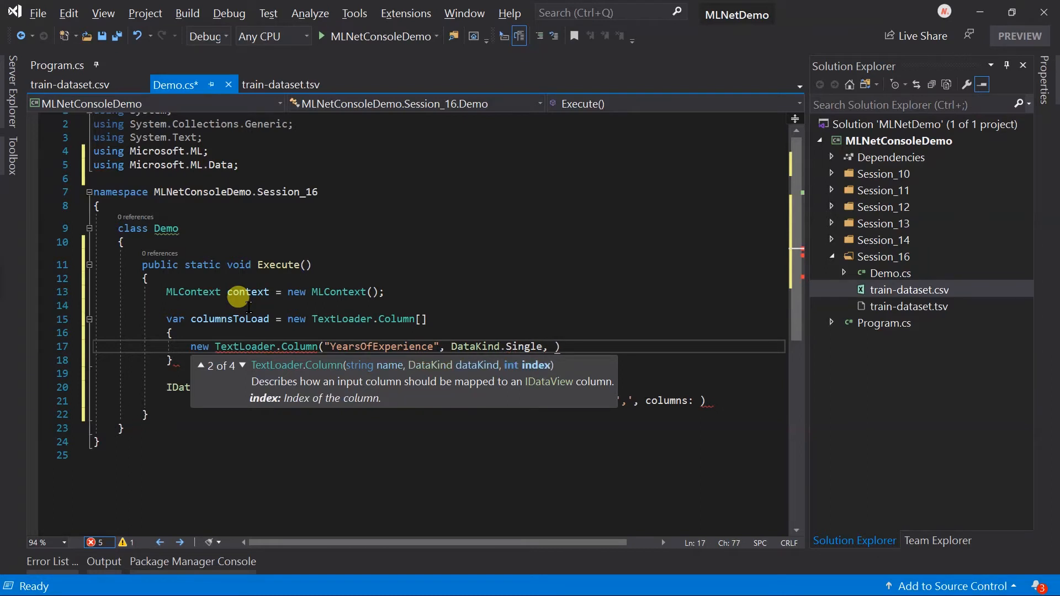
type("0")
type("new")
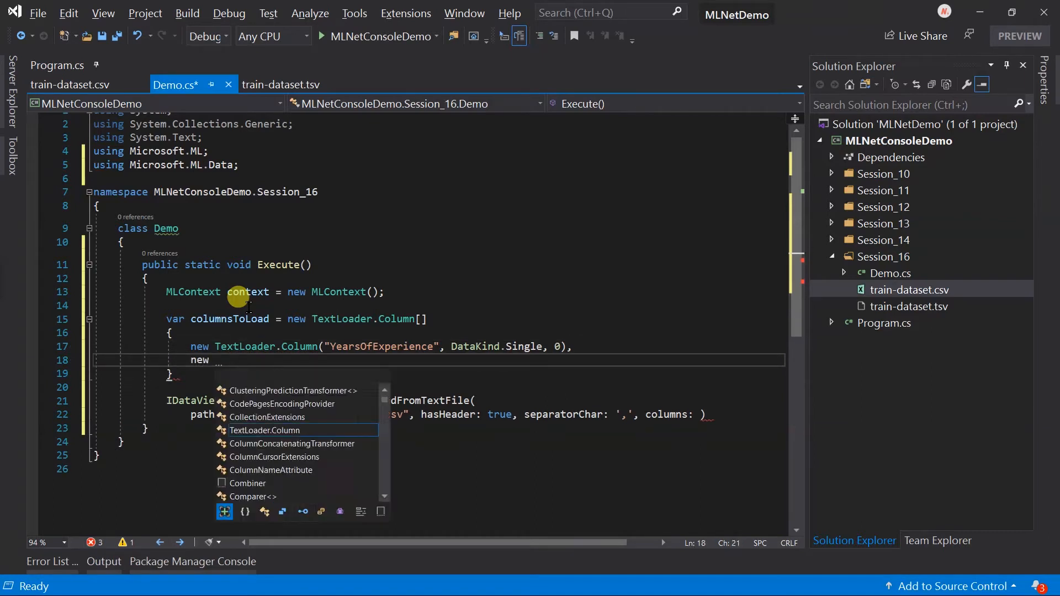
type("TextLoader.Column(\"Sala\"")
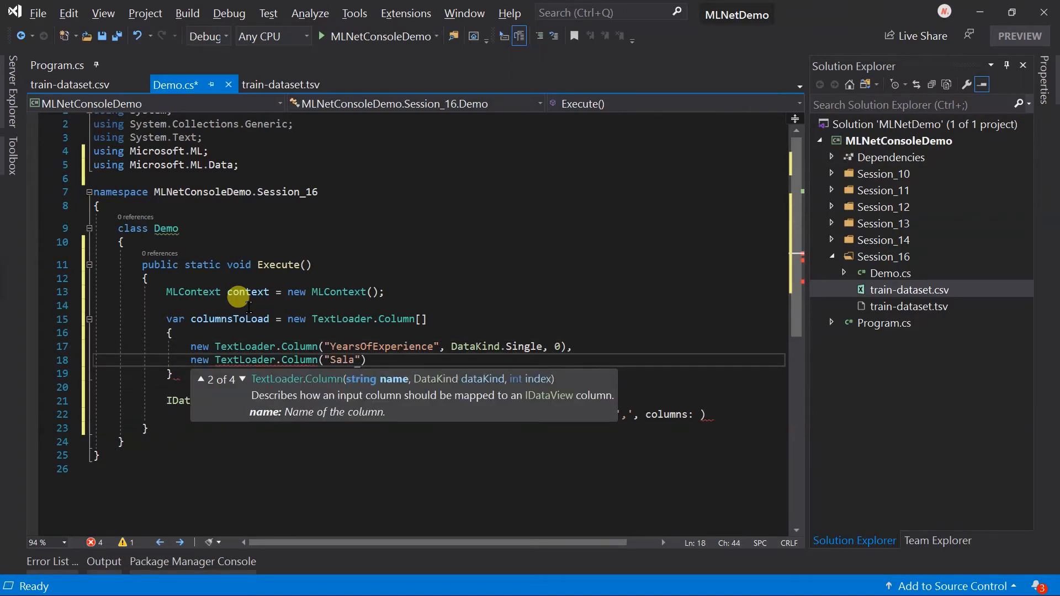
type("ry\", DataKind.Single,")
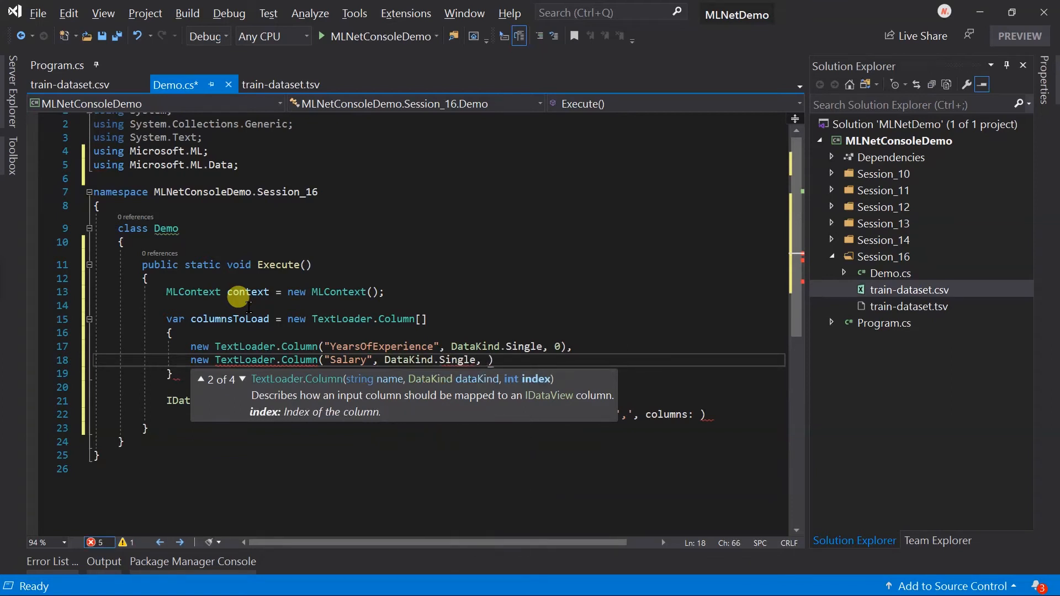
type("1")
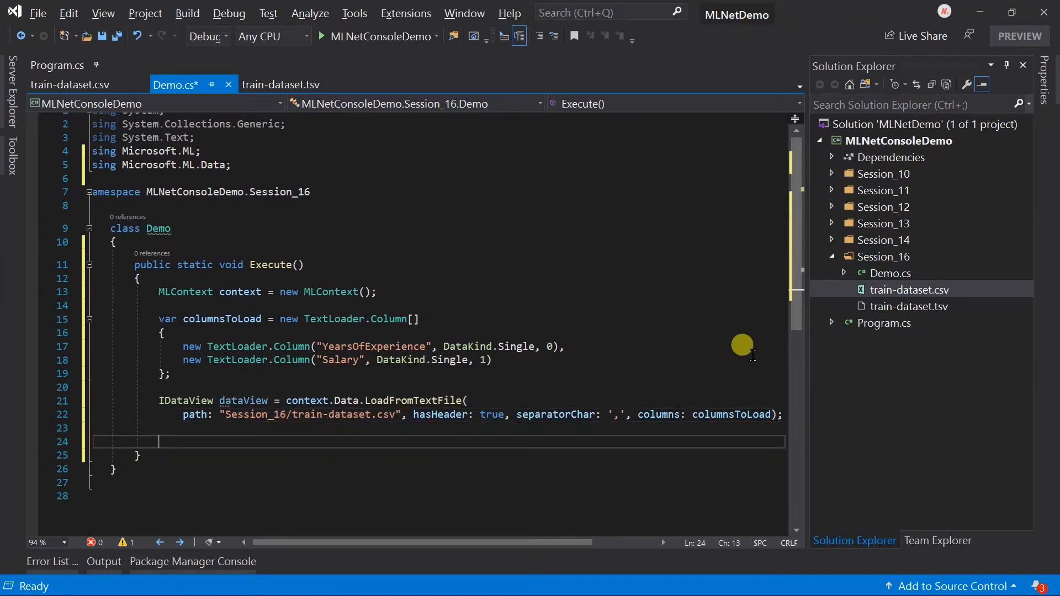
- Store dataView.Preview() in a new var preview variable
type("var")
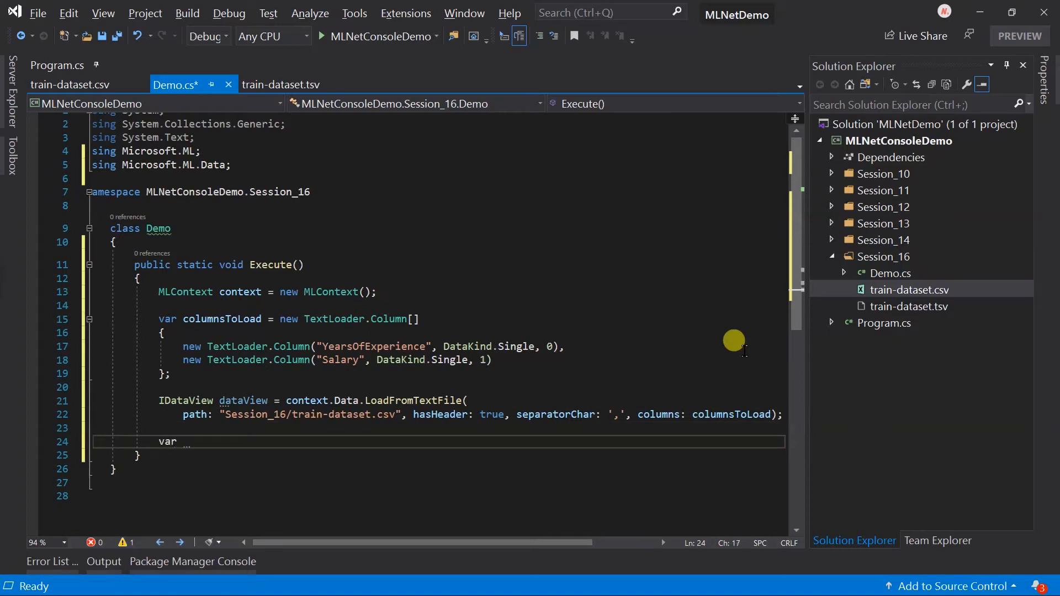
type("preview =")
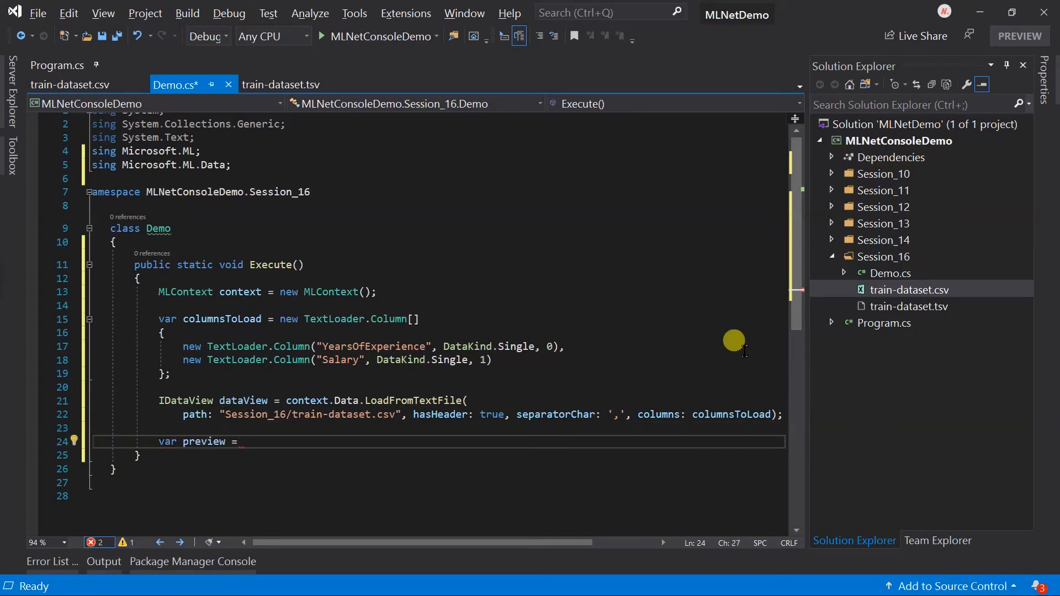
type("dataView.")
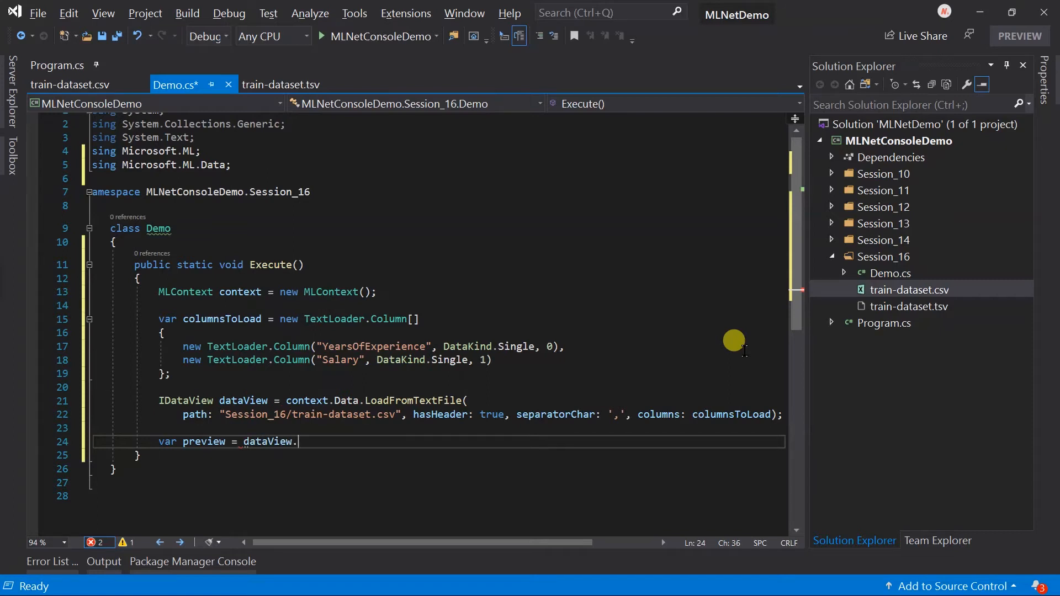
type("Preview(")
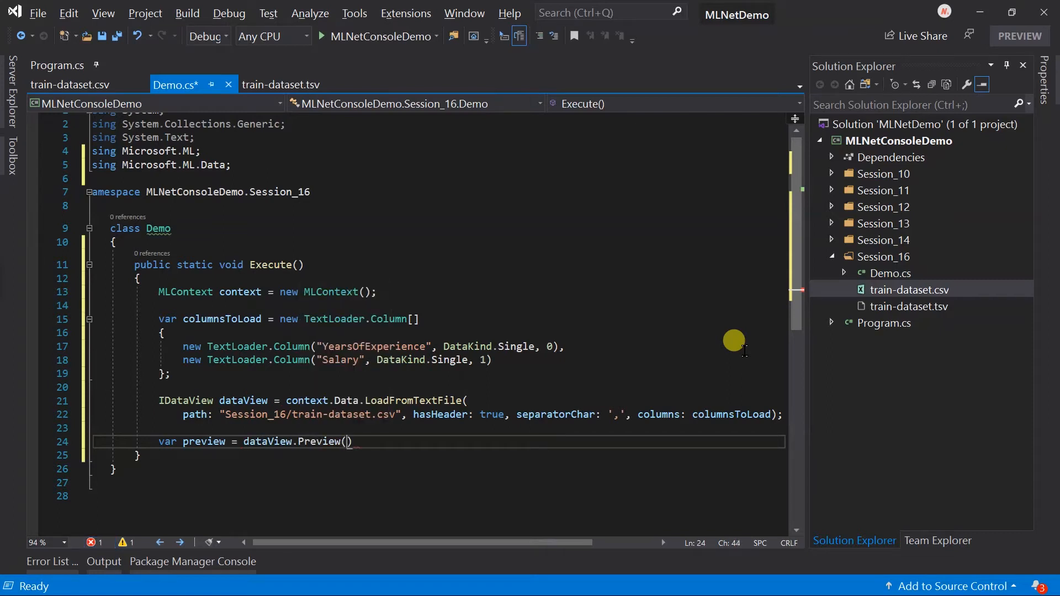
type(");")
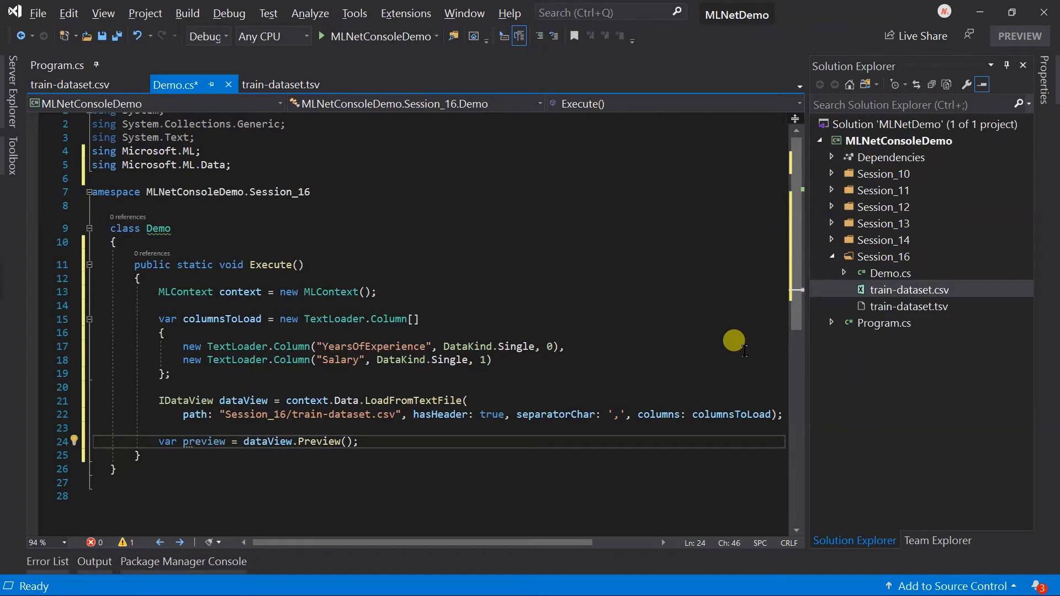
mouse_move(37, 460)
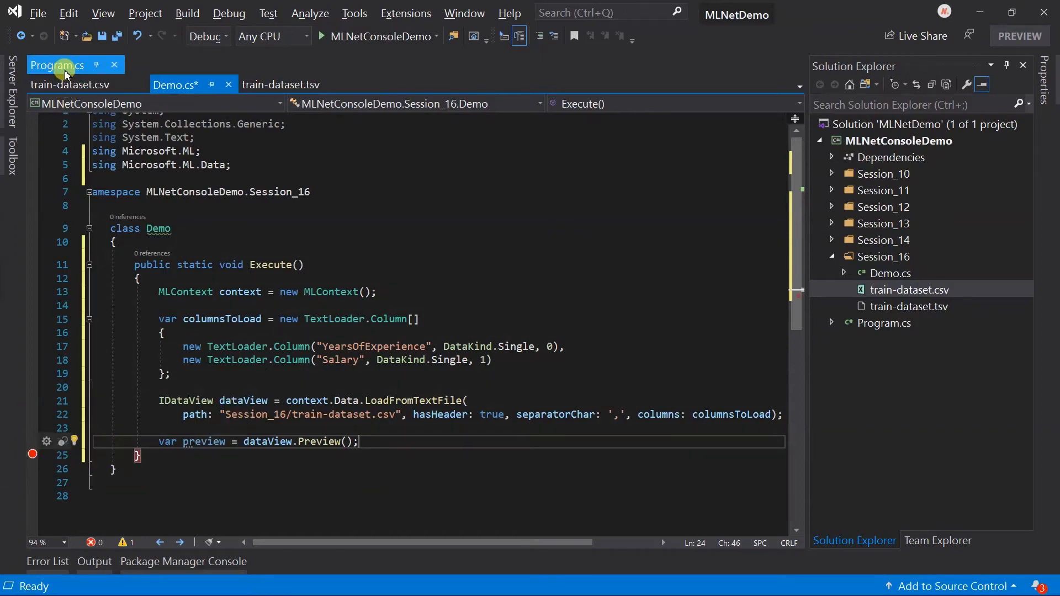
- Make Program.cs call Session_16.Demo.Execute() instead of Session_14, and save it
left_click(56, 65)
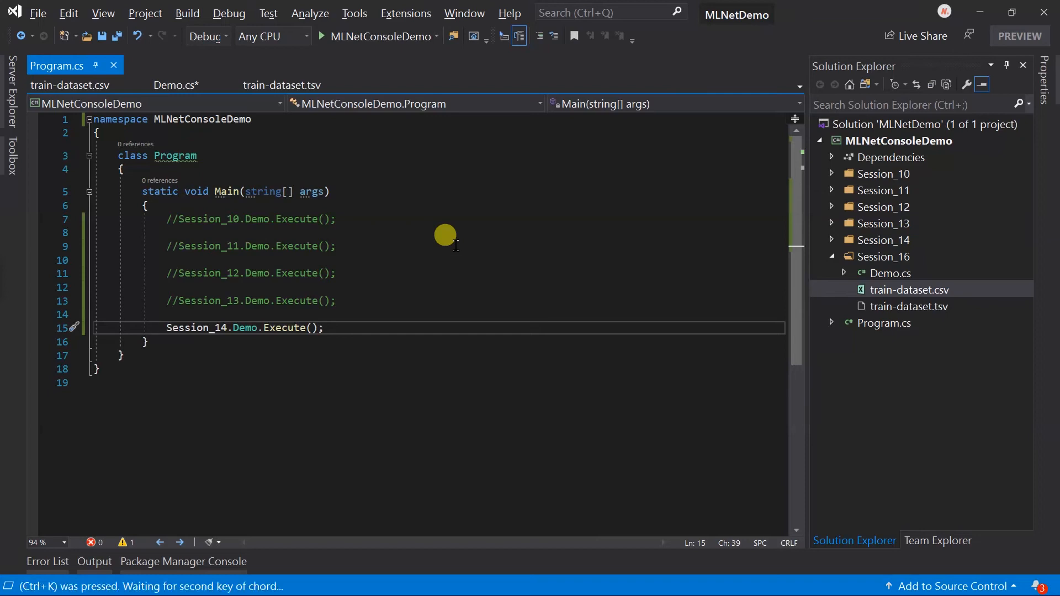
type("session_16.")
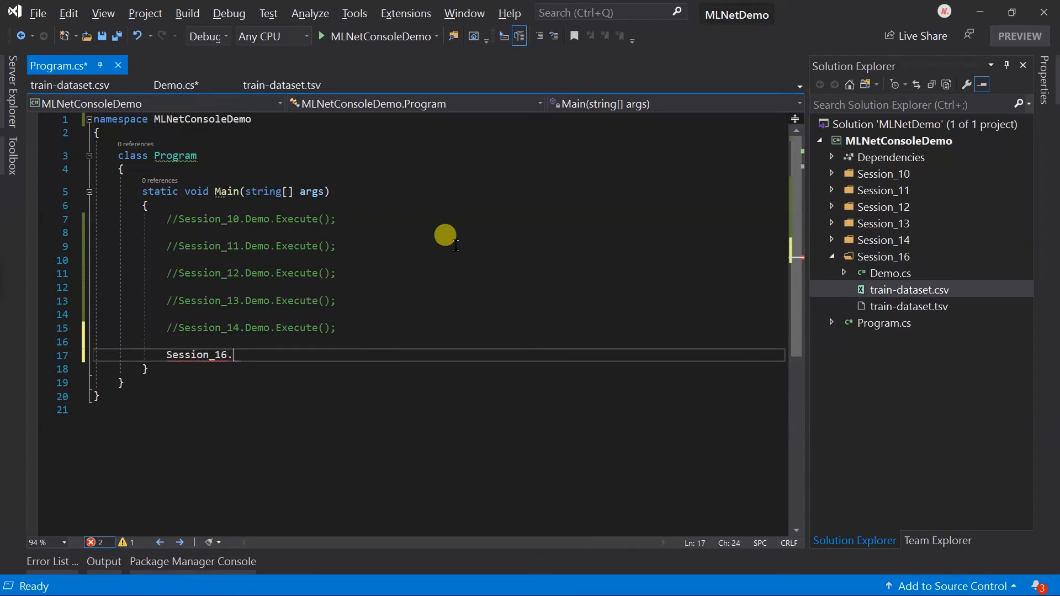
type("Demo.Execute();")
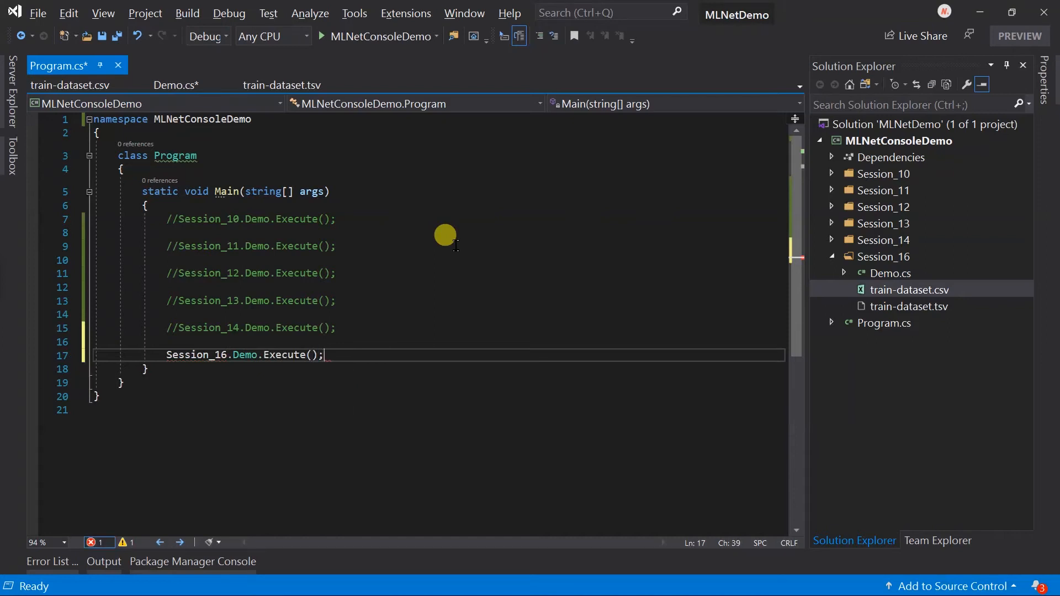
left_click(118, 36)
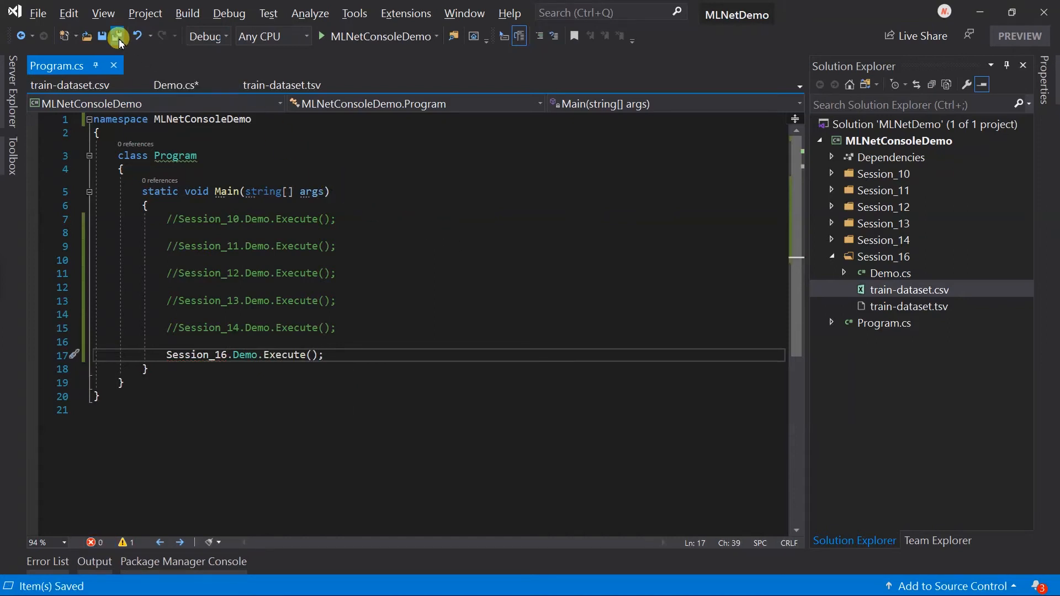
- Debug to the breakpoint and open the preview variable's members in QuickWatch
left_click(102, 36)
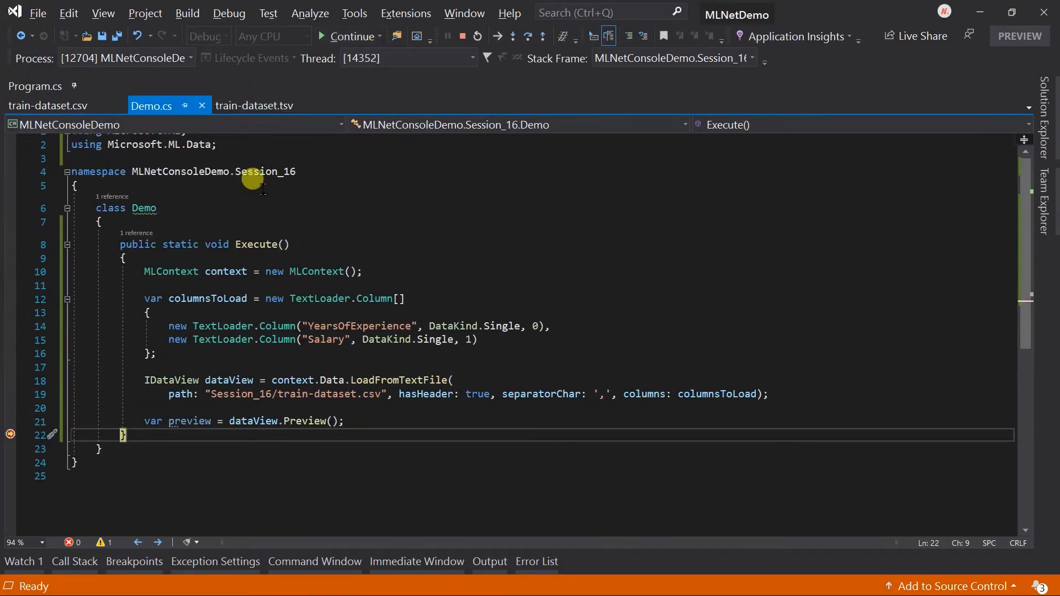
double_click(189, 421)
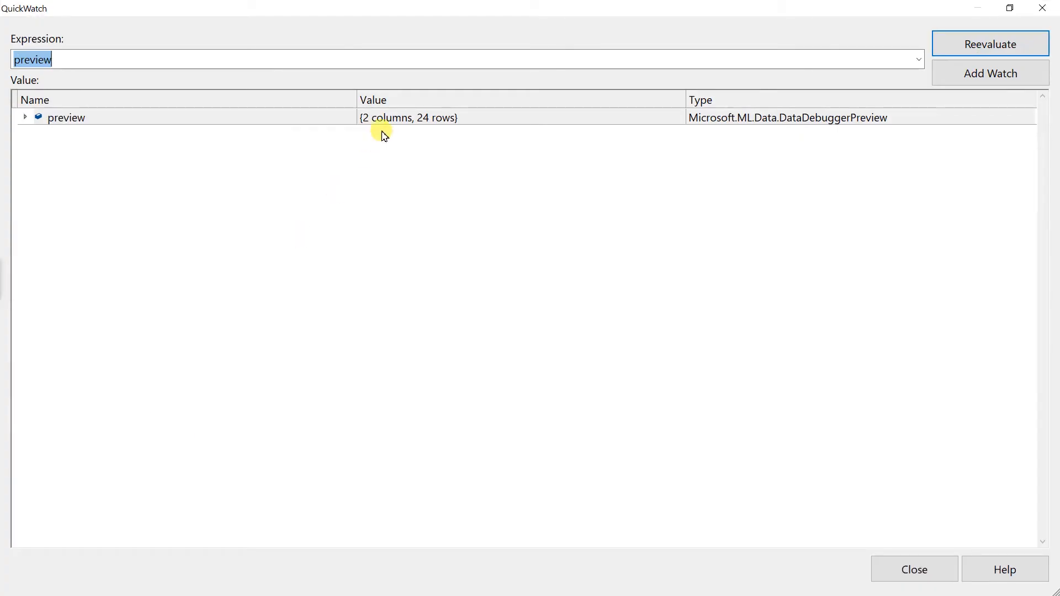
mouse_move(406, 134)
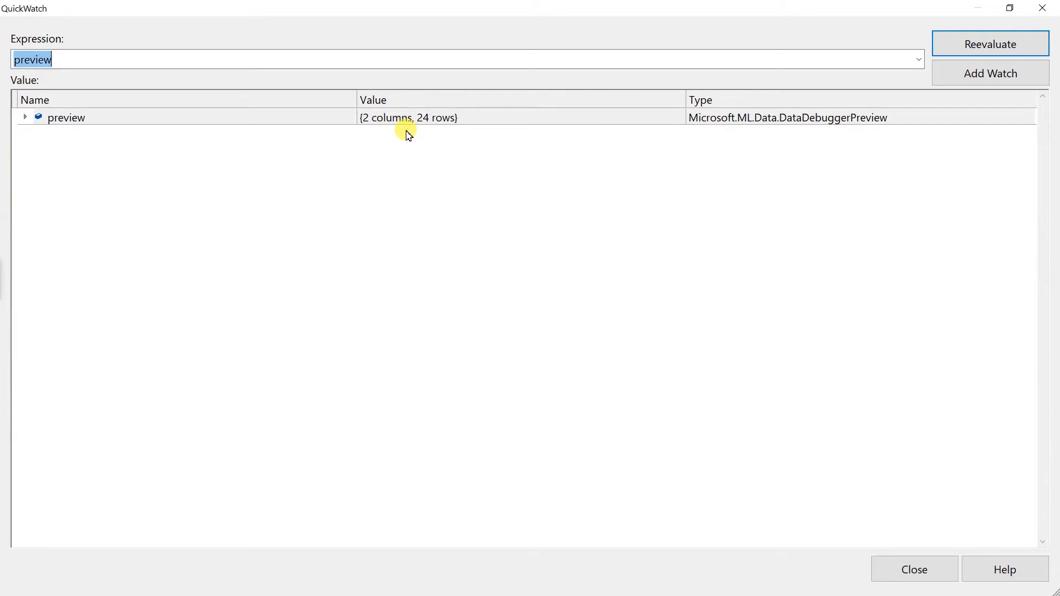
left_click(25, 117)
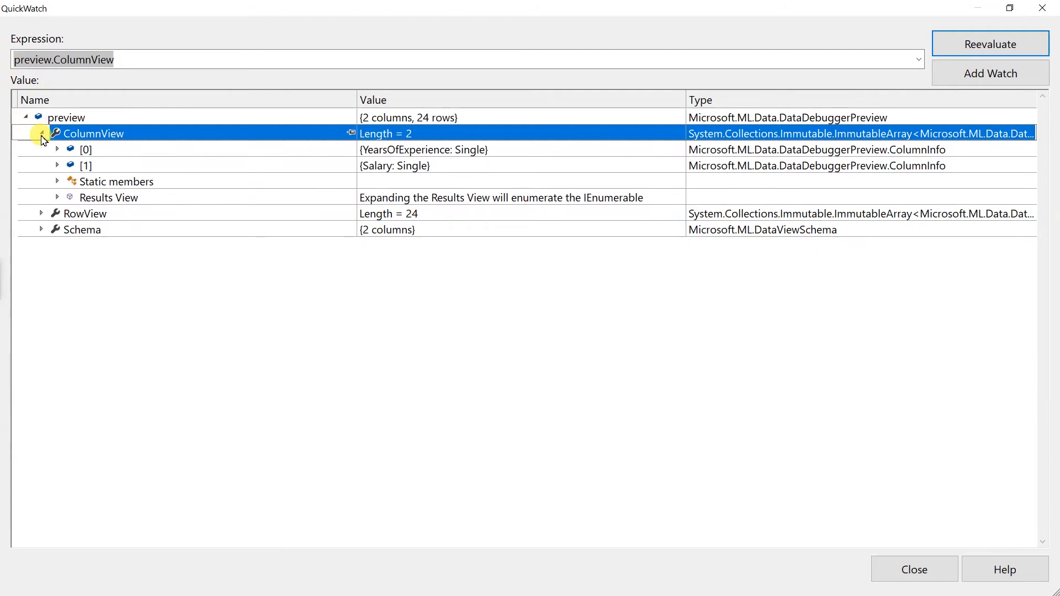
- Inspect column and row views: 2 columns, 24 rows, first row 1 and 39000
left_click(57, 149)
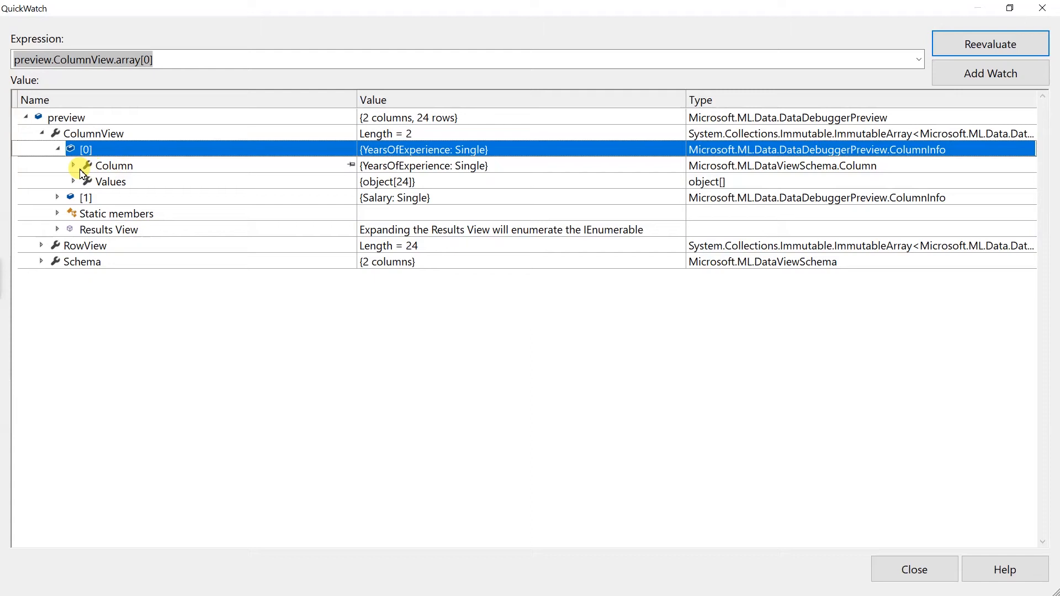
left_click(72, 166)
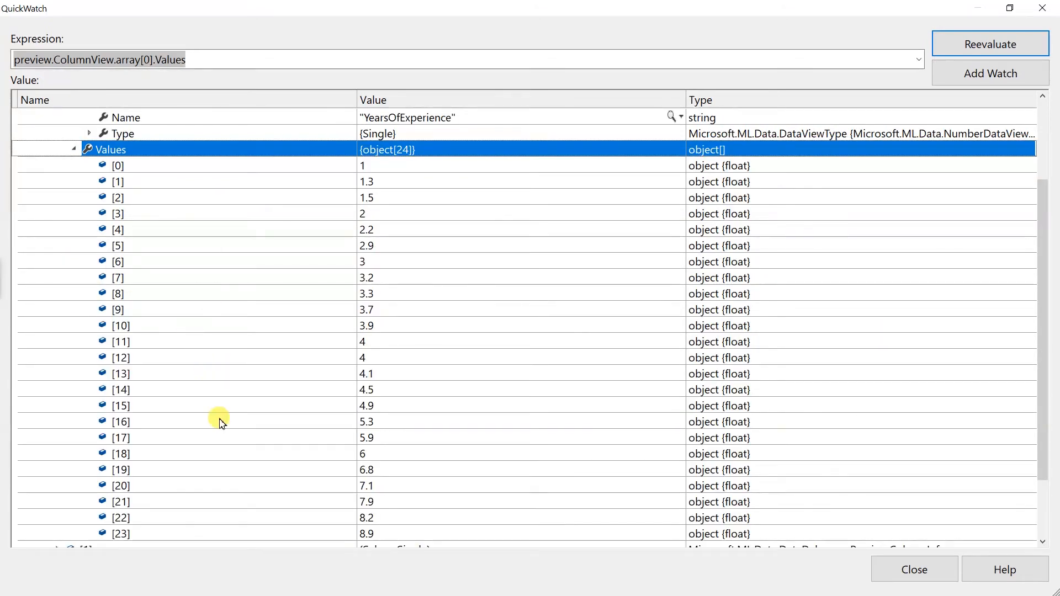
scroll("down", 3)
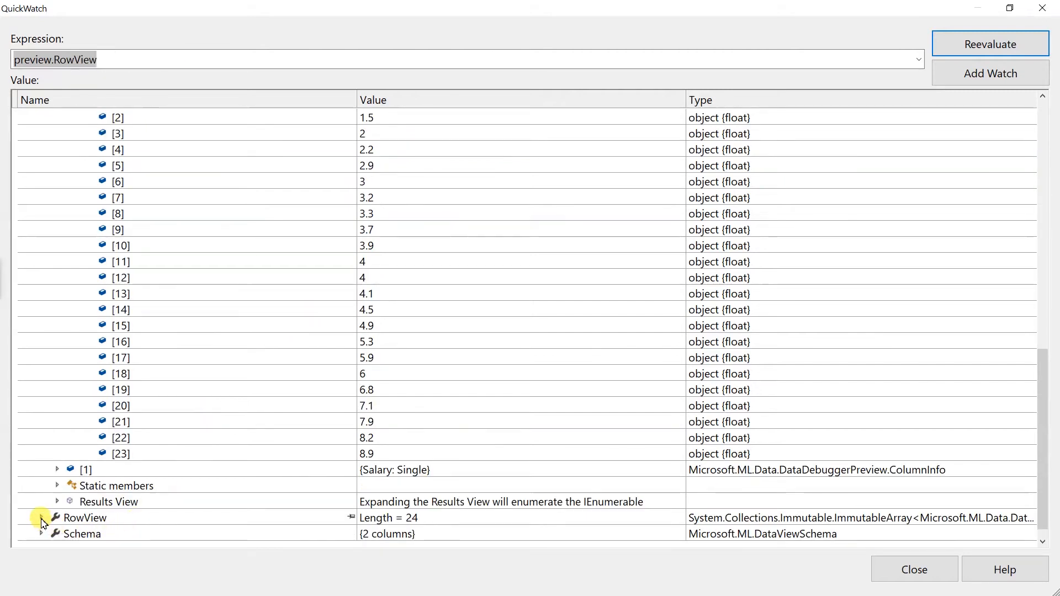
left_click(42, 518)
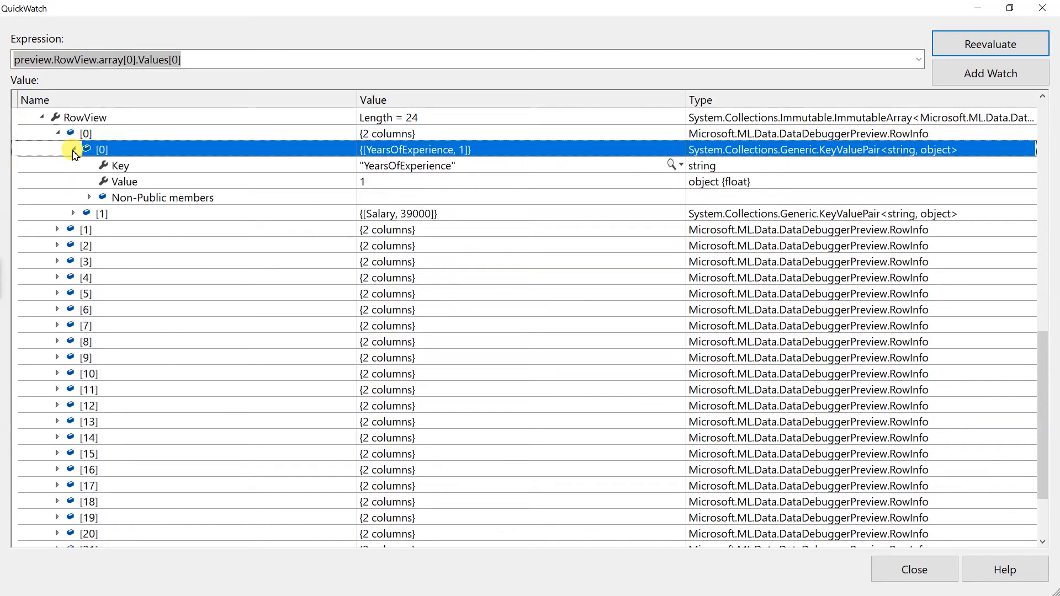
left_click(73, 213)
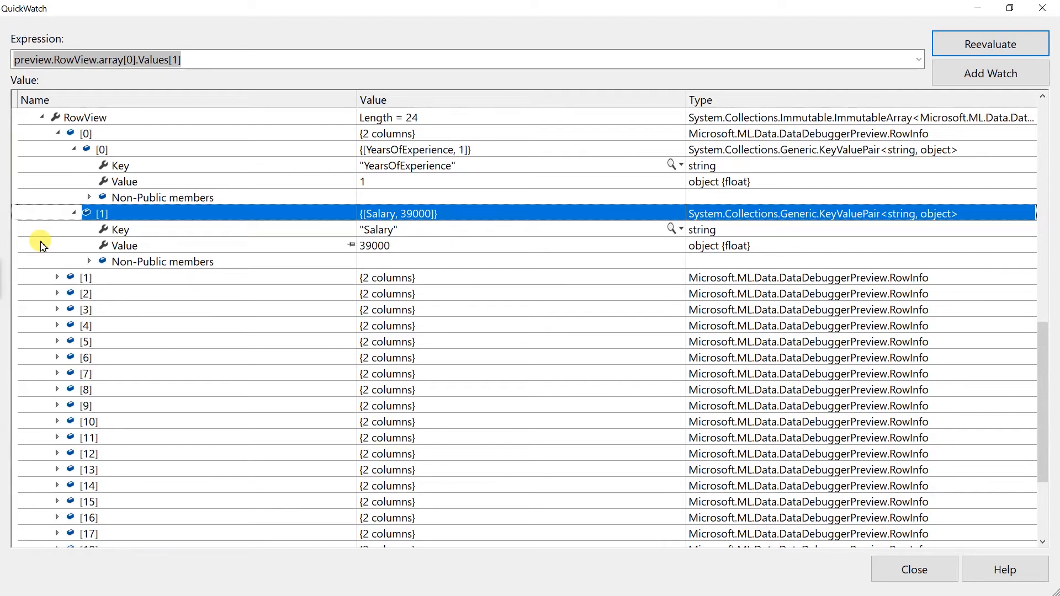
left_click(913, 569)
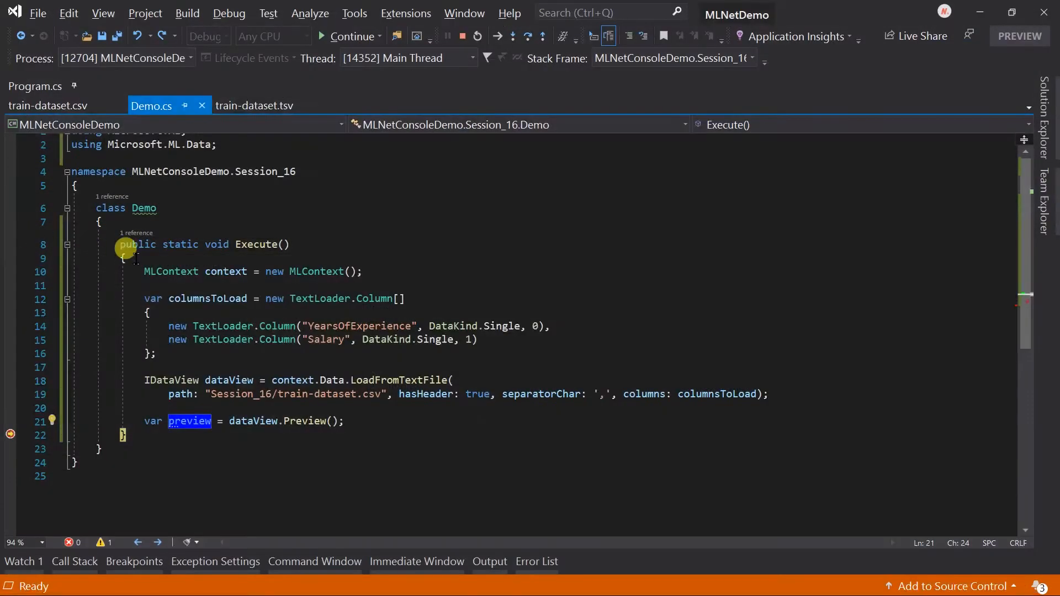
- Stop debugging and start adding a new class to the Session_16 folder
left_click(462, 37)
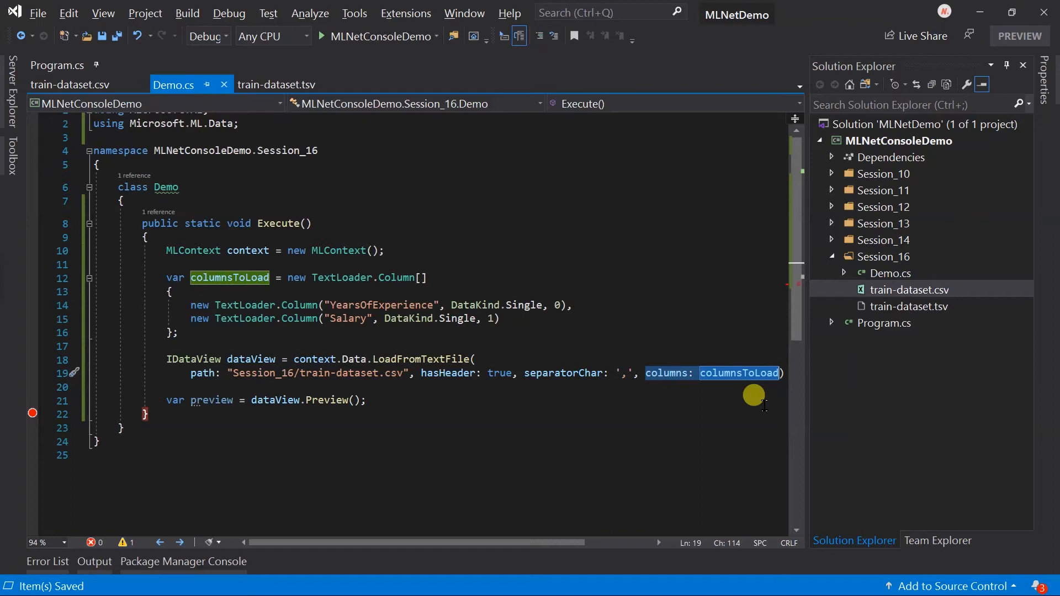
mouse_move(860, 256)
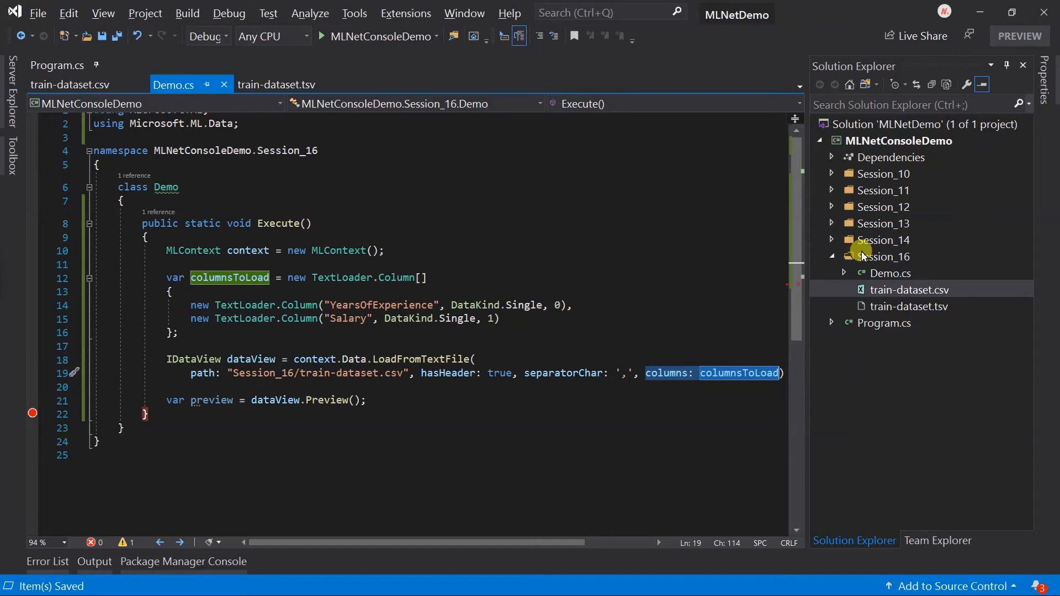
right_click(883, 256)
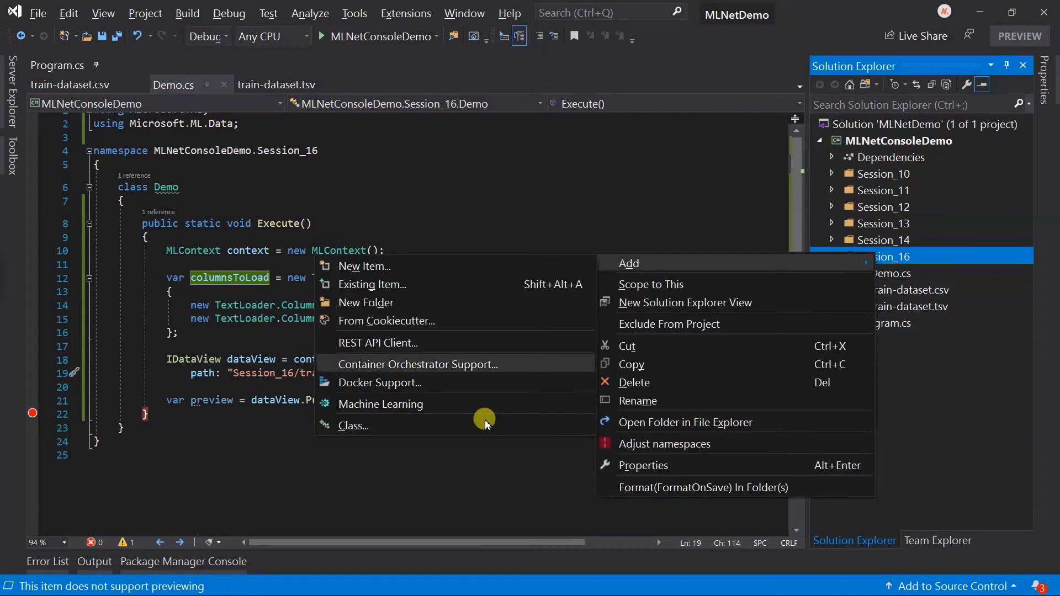
left_click(364, 266)
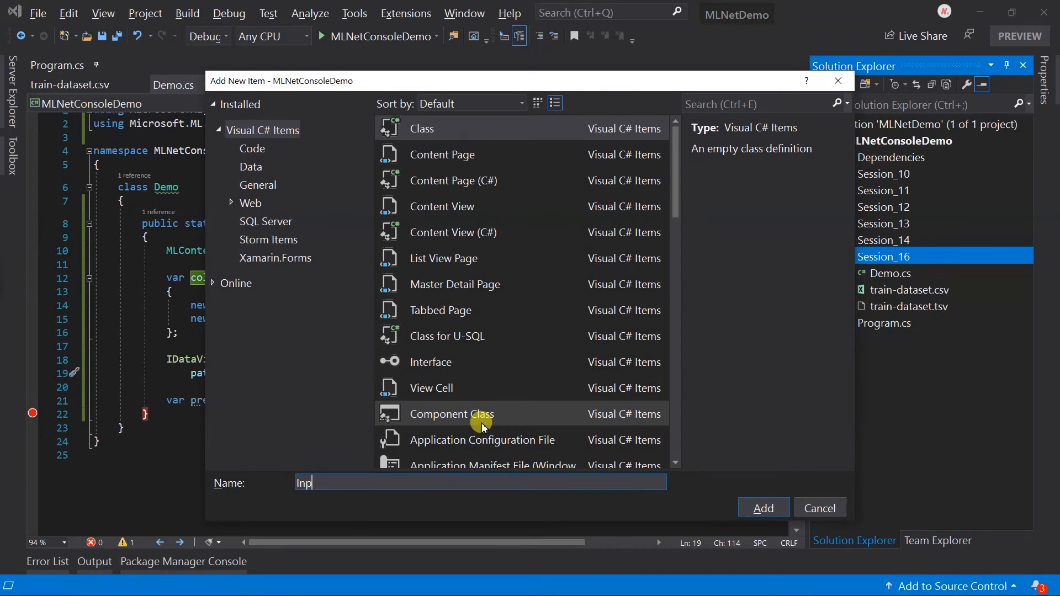
- Create InputModel.cs tagging YearsOfExperience [LoadColumn(0)] and Salary [LoadColumn(1)]
left_click(763, 508)
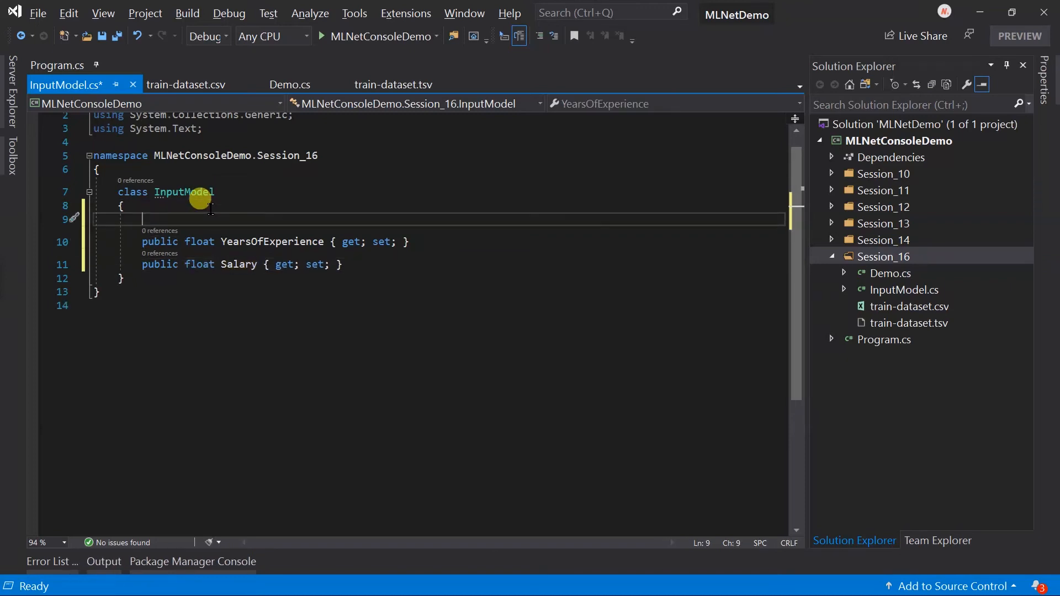
type("[LoadColumn(")
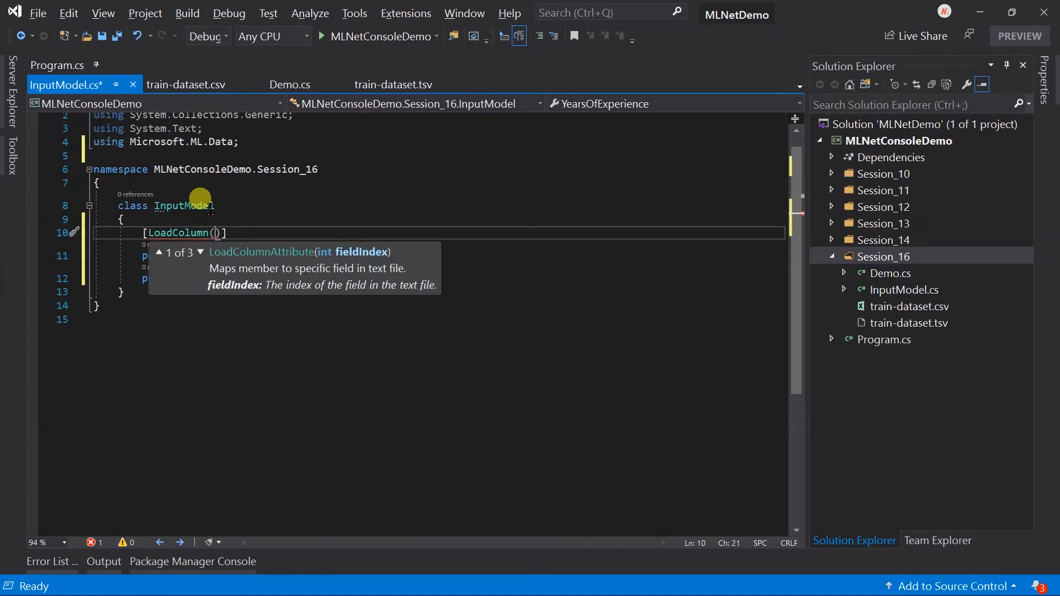
type("0")
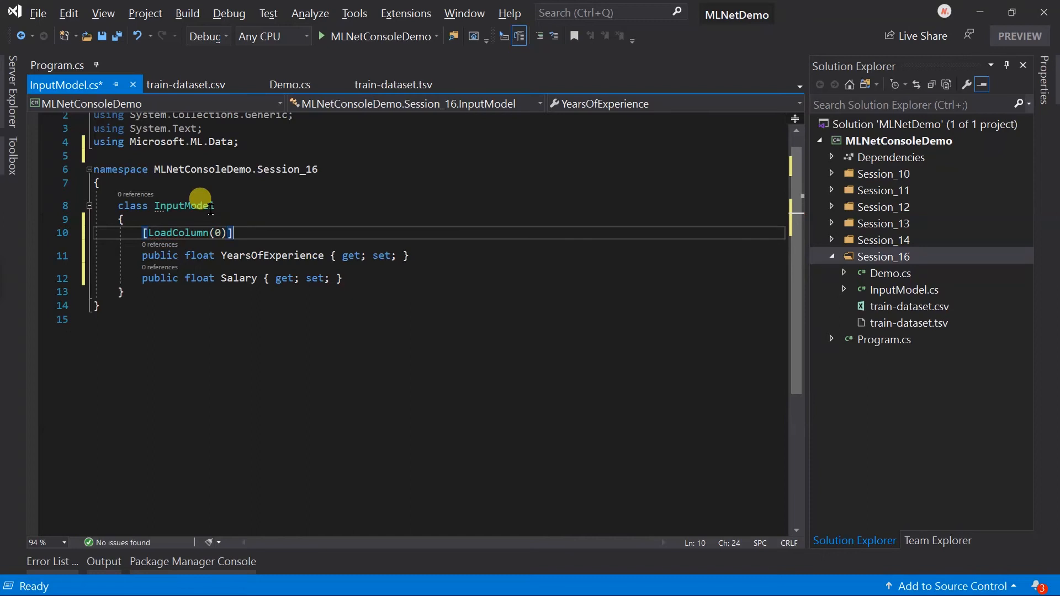
type("[LoadColumn(1")
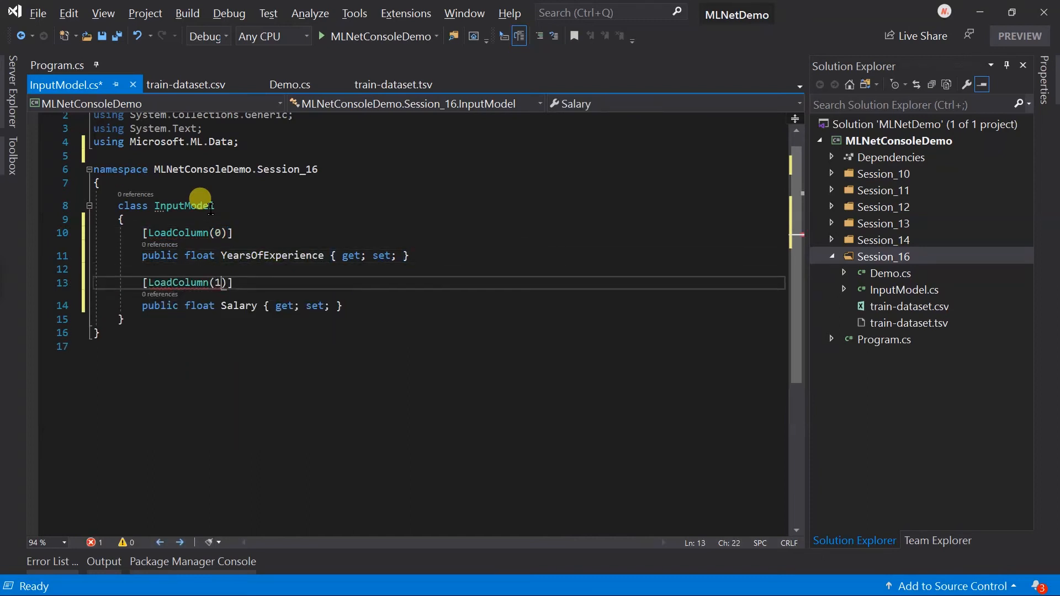
left_click(290, 85)
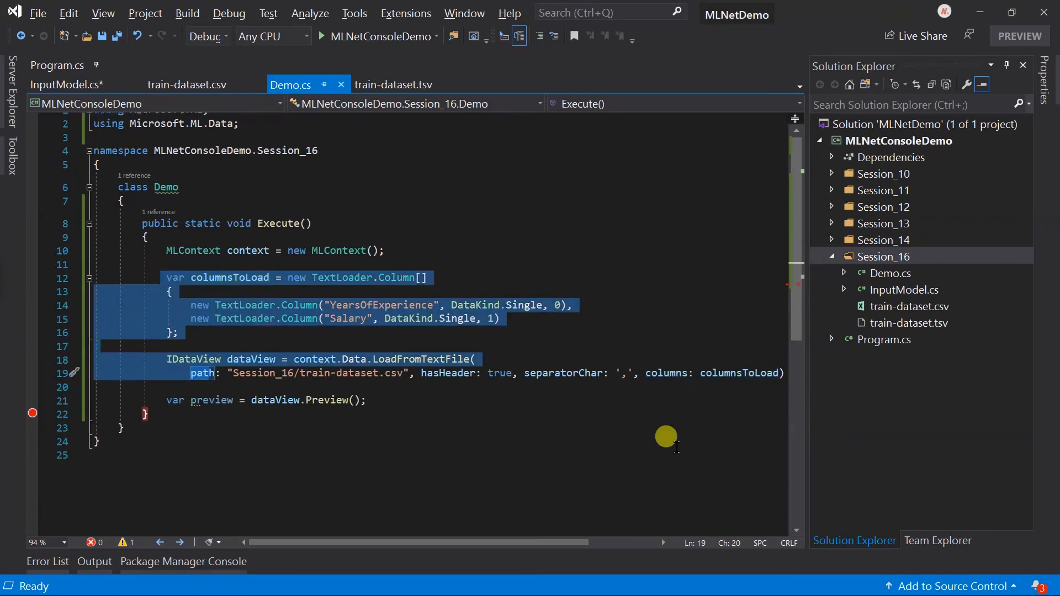
- Comment out the column-array loader and load Session_16/train-dataset.csv via LoadFromTextFile<InputModel> with header and comma separator
key("ctrl+k ctrl+c")
type("var")
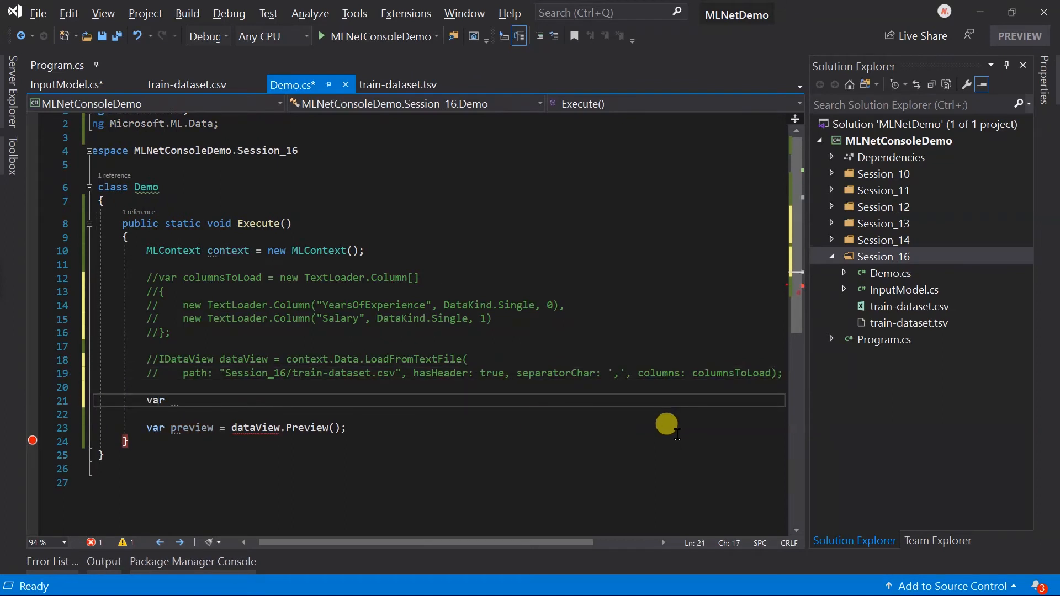
type("dataView = context.Data.load")
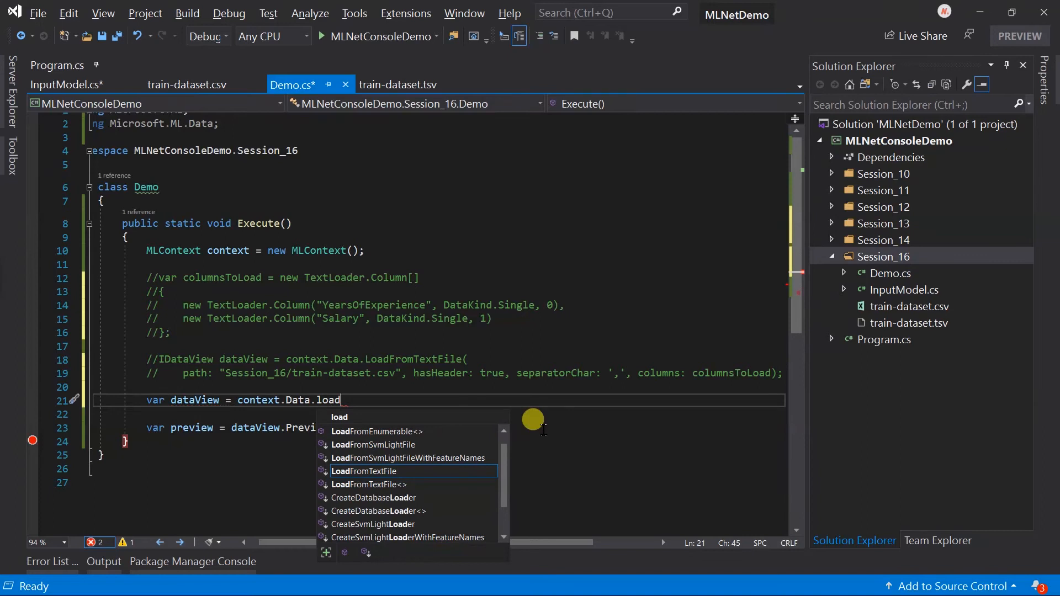
type("fromte0")
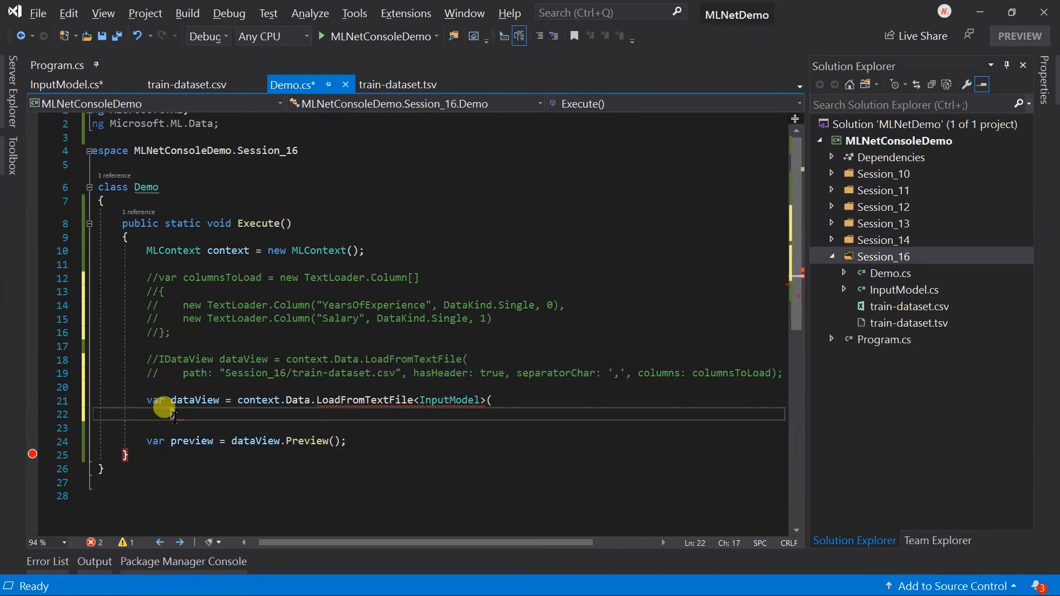
type("path: \"Session_16/train-dataset.csv\", hasHeader: true, separatorChar: ',');")
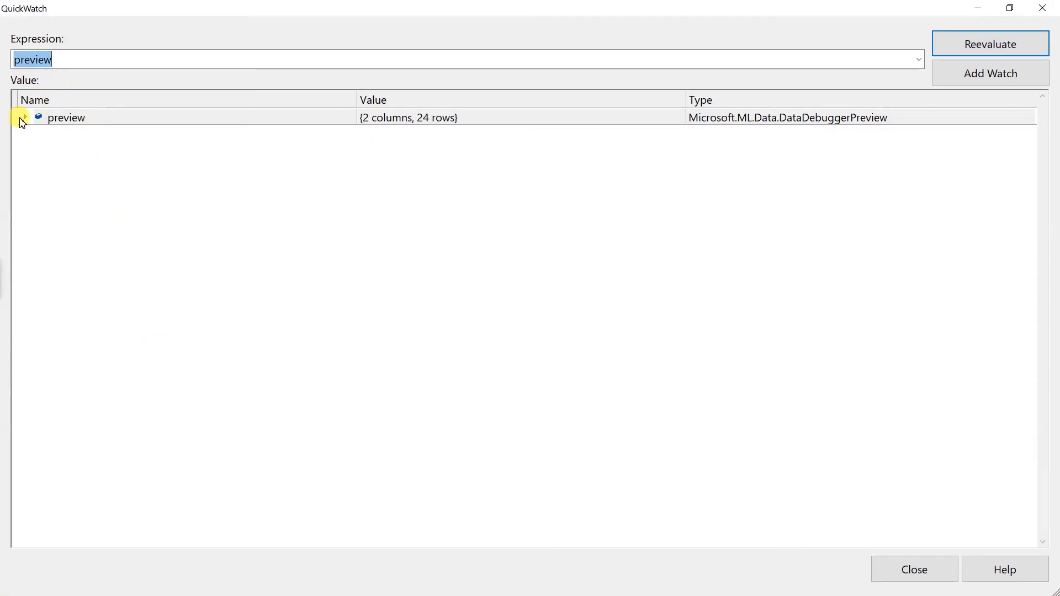
- Expand preview and row [0] in QuickWatch, showing YearsOfExperience 1 and Salary 39000
left_click(22, 117)
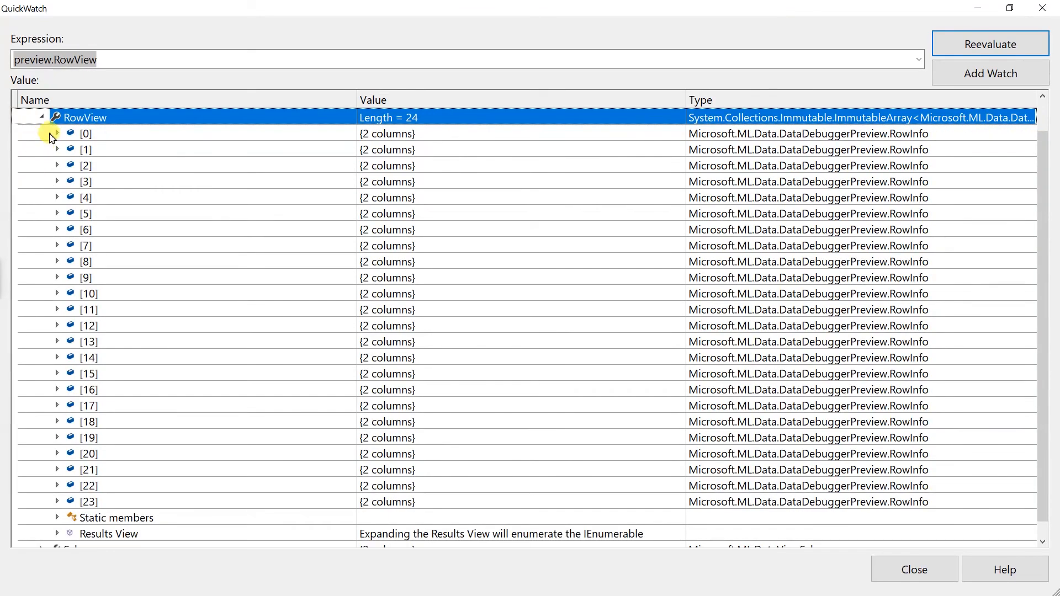
left_click(57, 134)
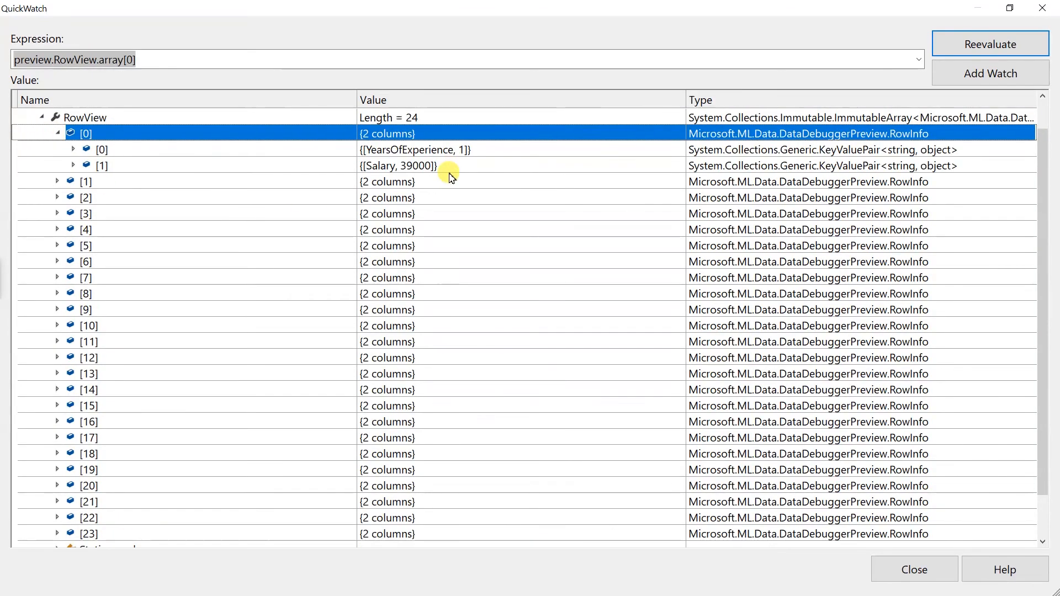
left_click(914, 569)
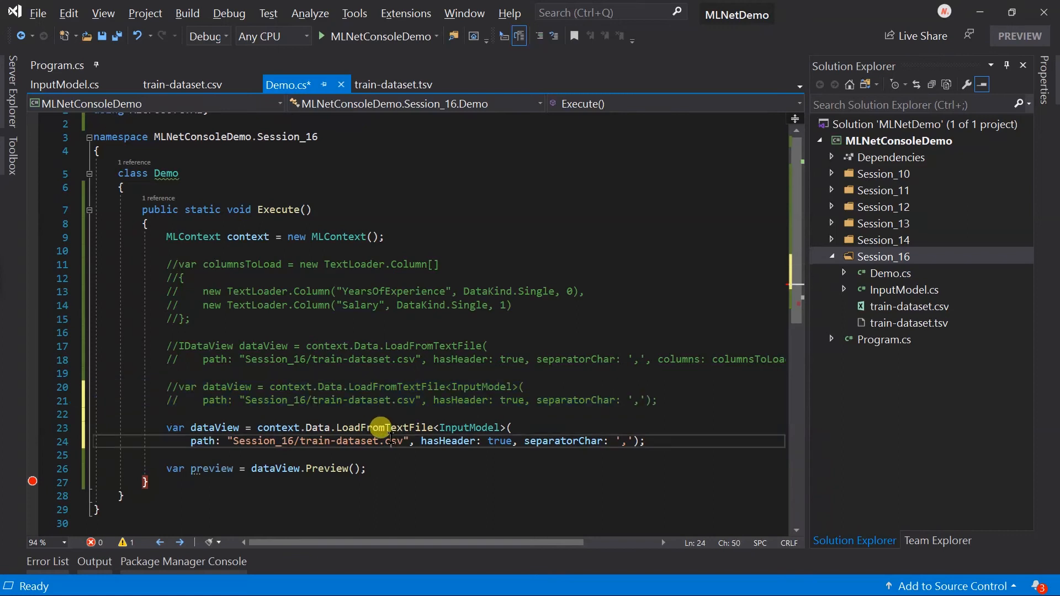
- Point the loader at train-dataset.tsv, remove separatorChar, and open the TSV file to check it
type("ts")
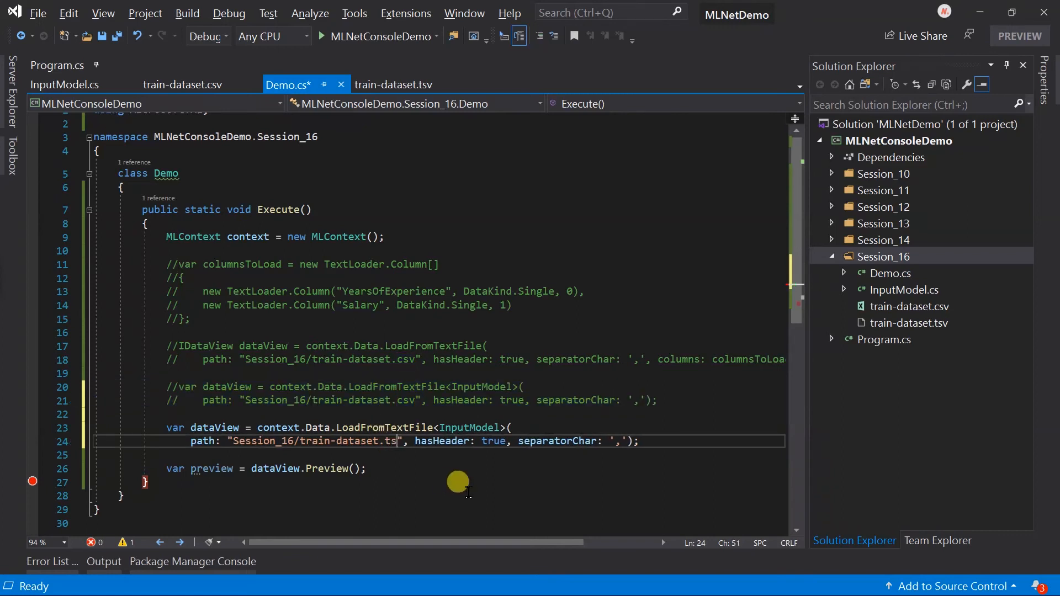
type("v")
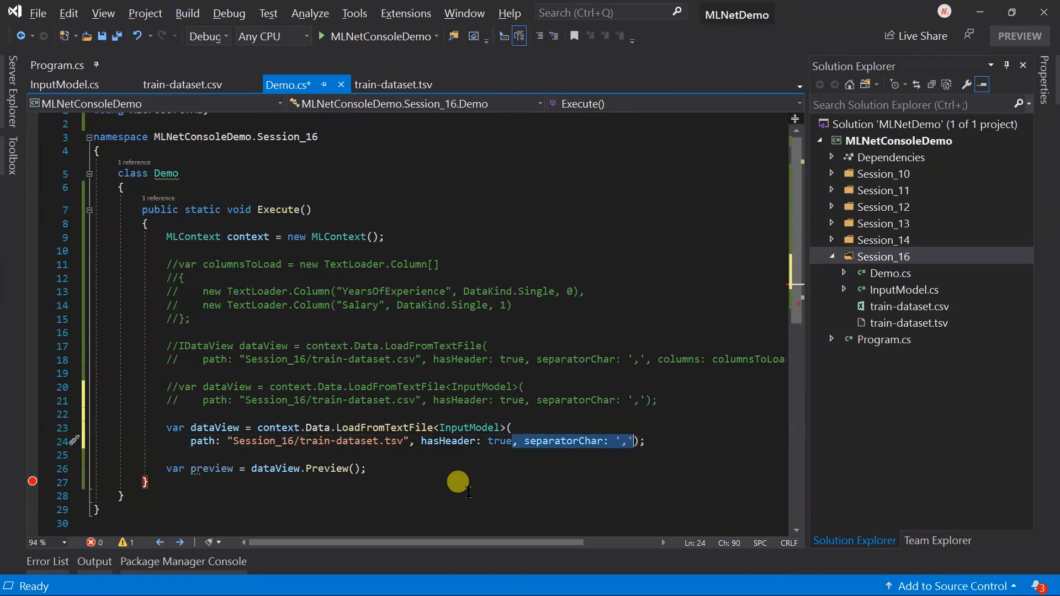
key("Delete")
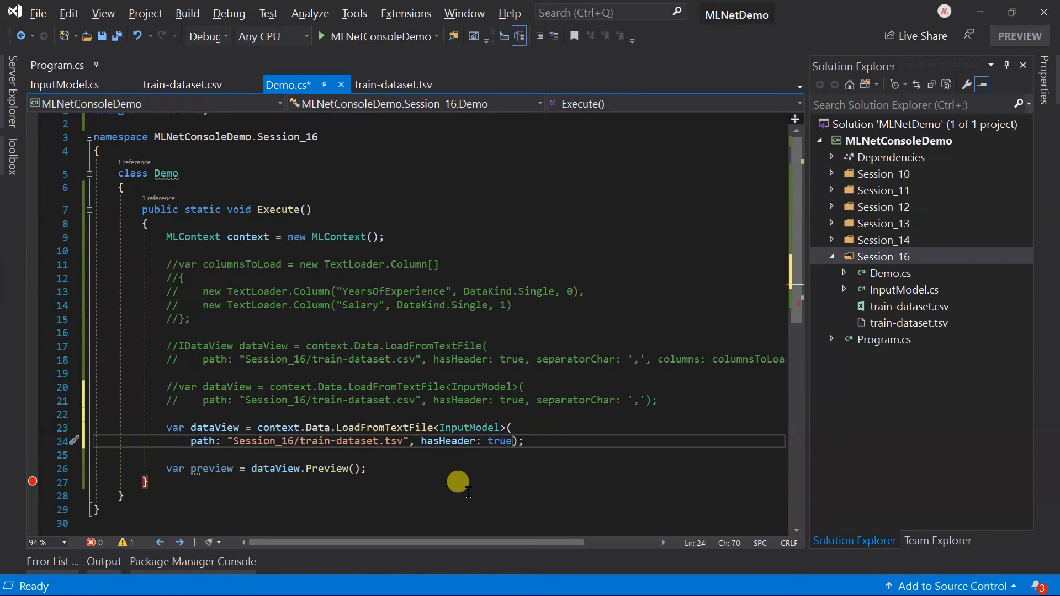
left_click(910, 323)
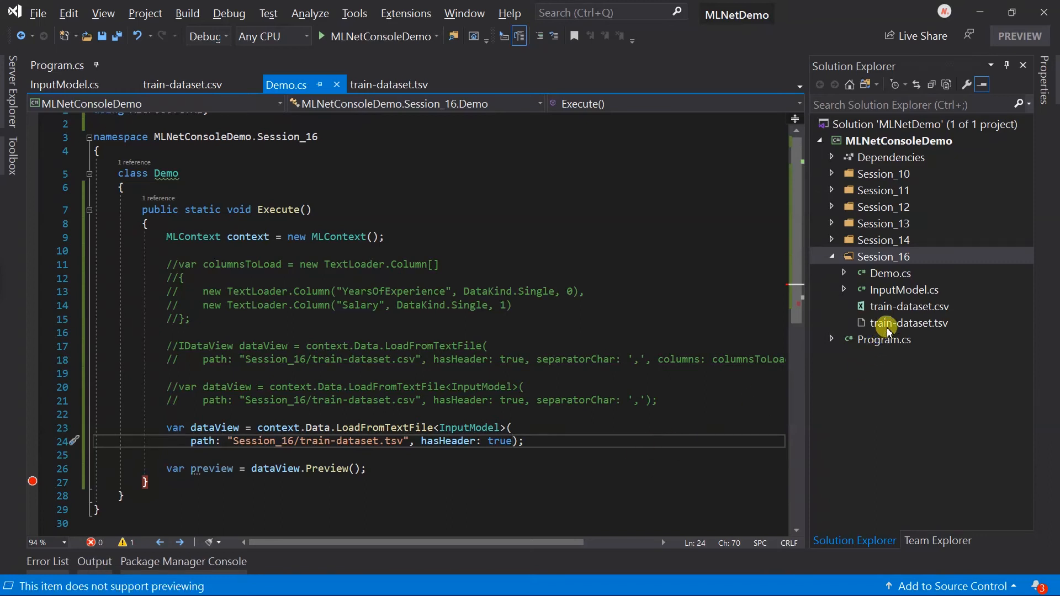
double_click(911, 322)
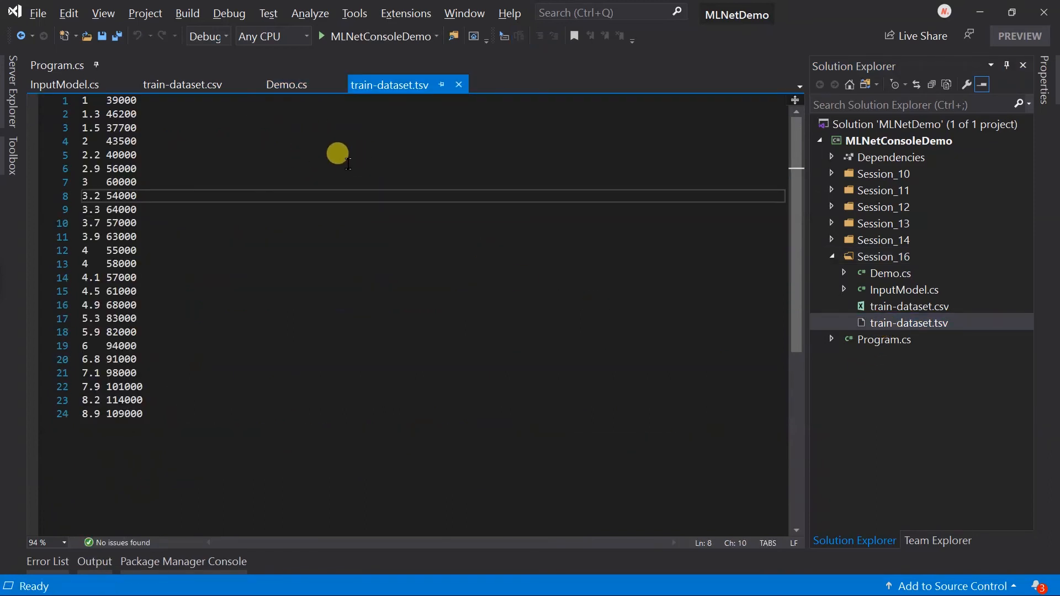
- Set hasHeader to false in Demo.cs and save the file
left_click(286, 84)
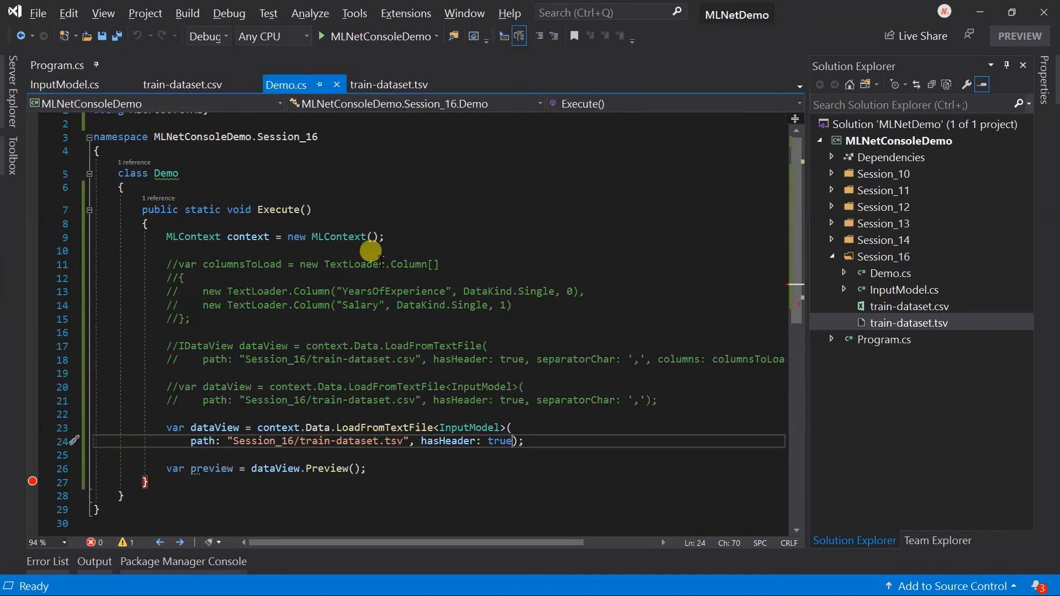
type("fals")
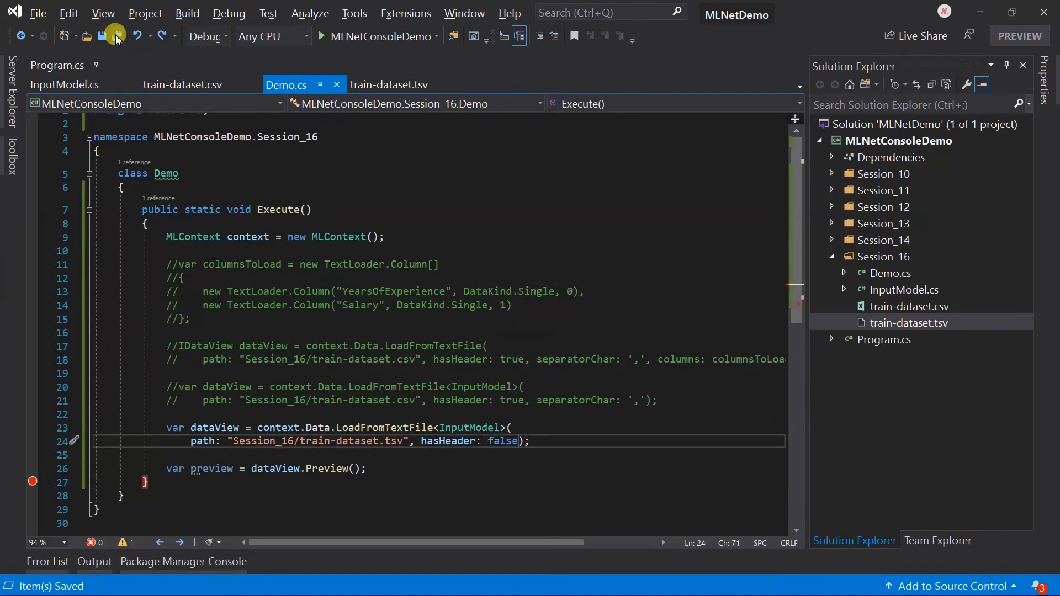
left_click(322, 36)
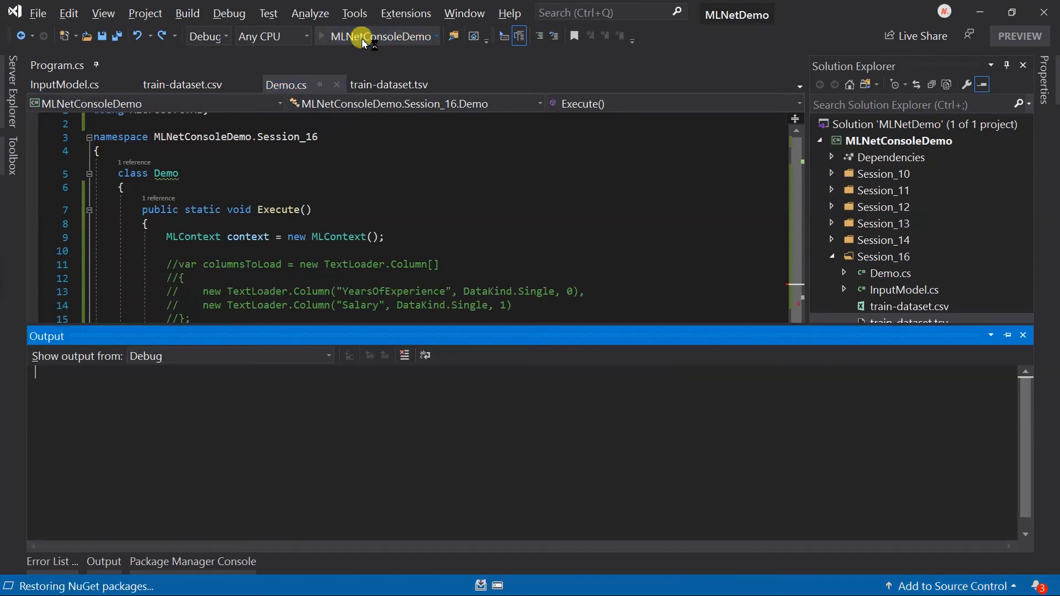
- Run to the breakpoint and QuickWatch the TSV preview's first row: YearsOfExperience 1, Salary 39000
left_click(322, 36)
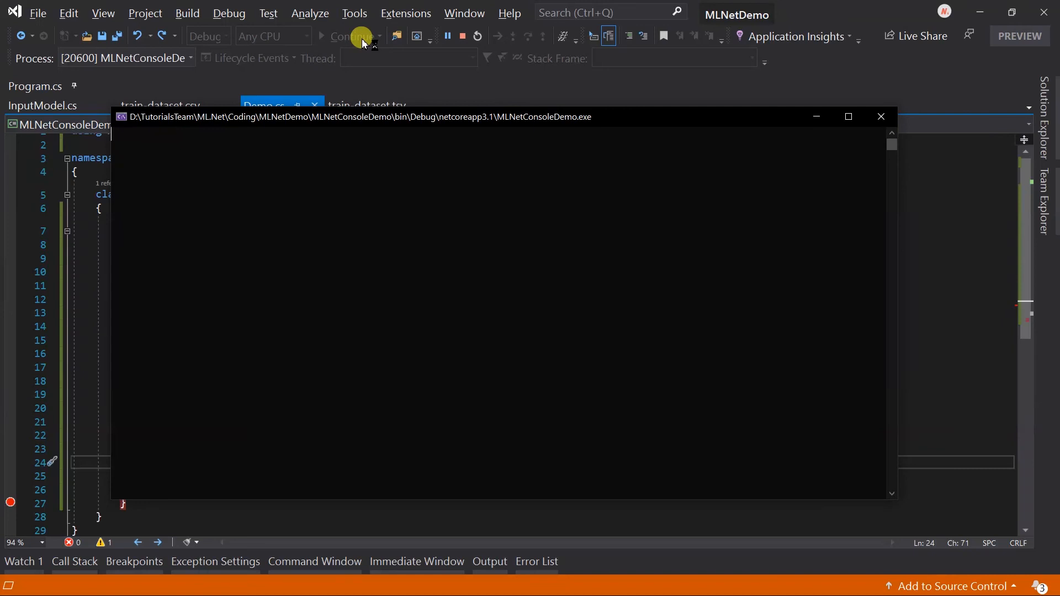
left_click(349, 36)
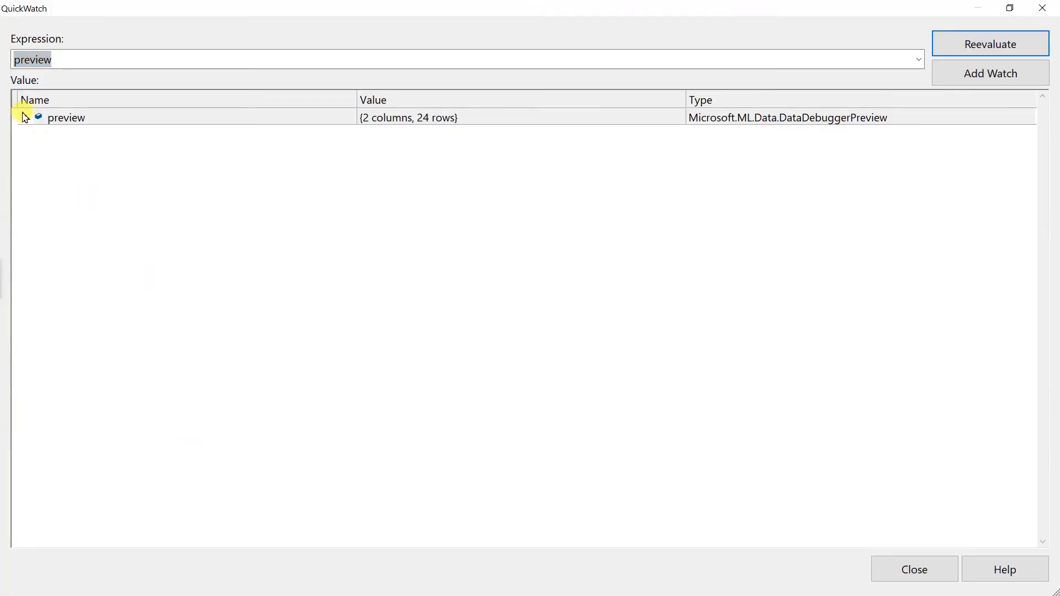
left_click(24, 117)
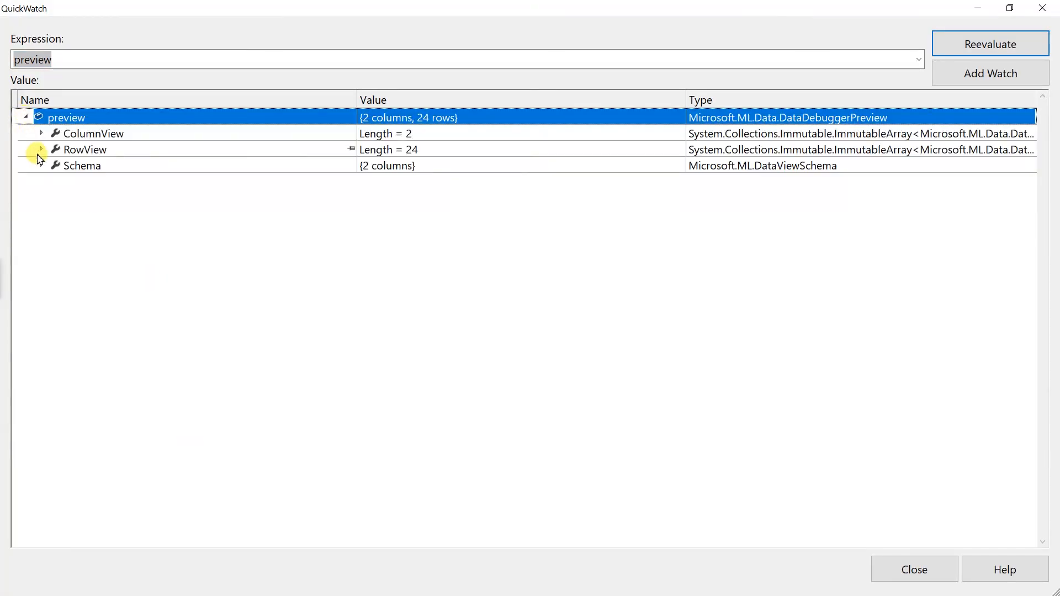
left_click(40, 149)
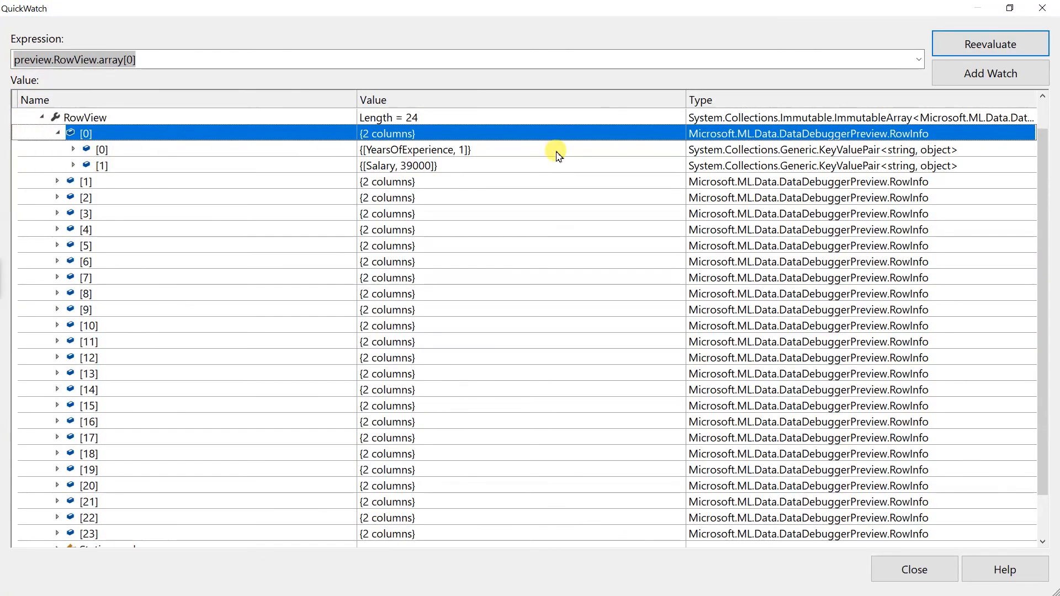